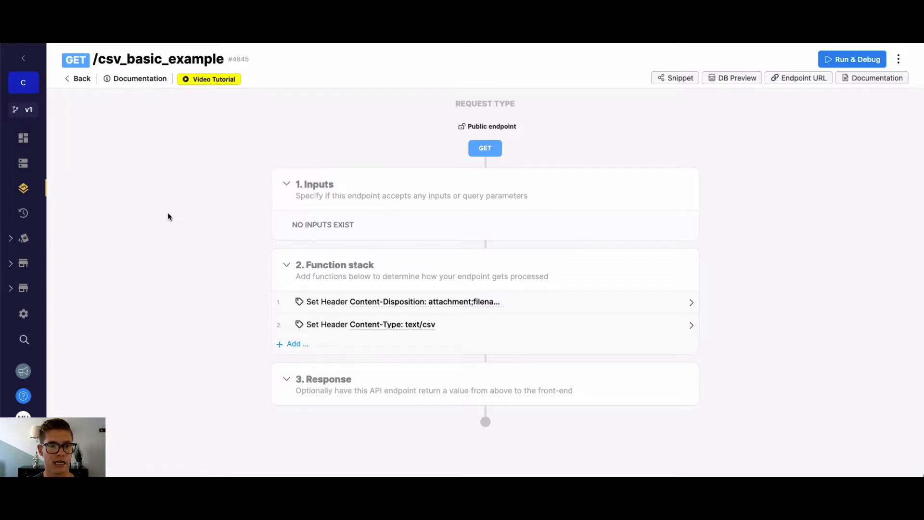
mouse_move(171, 231)
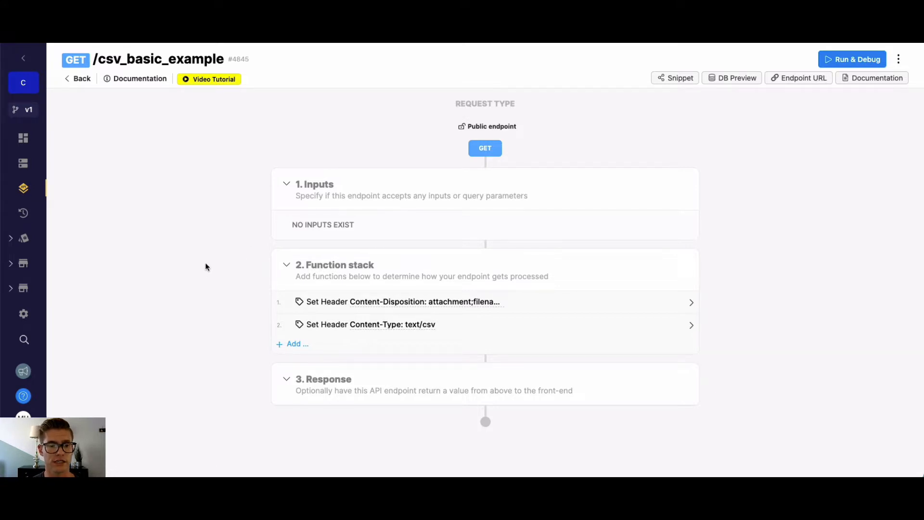
mouse_move(206, 221)
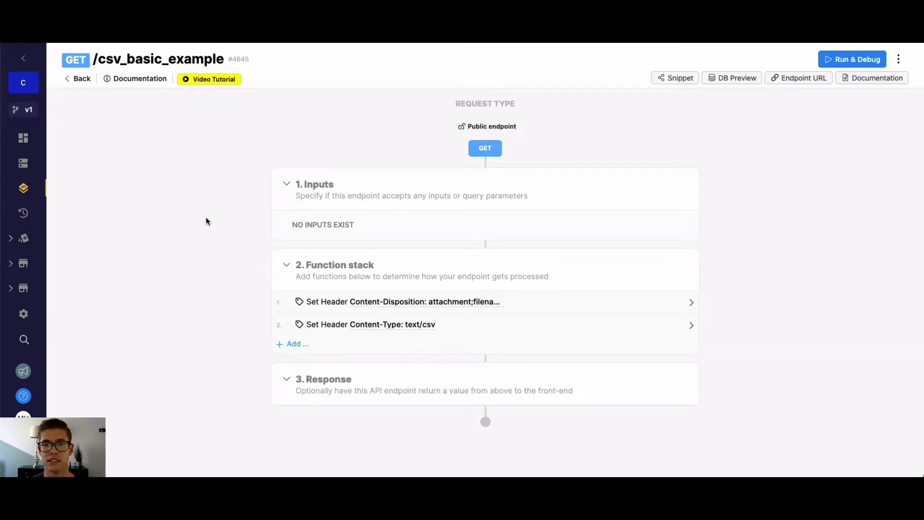
Open the first Set Header step to view its Content-Disposition attachment value with filename example.csv
click(297, 344)
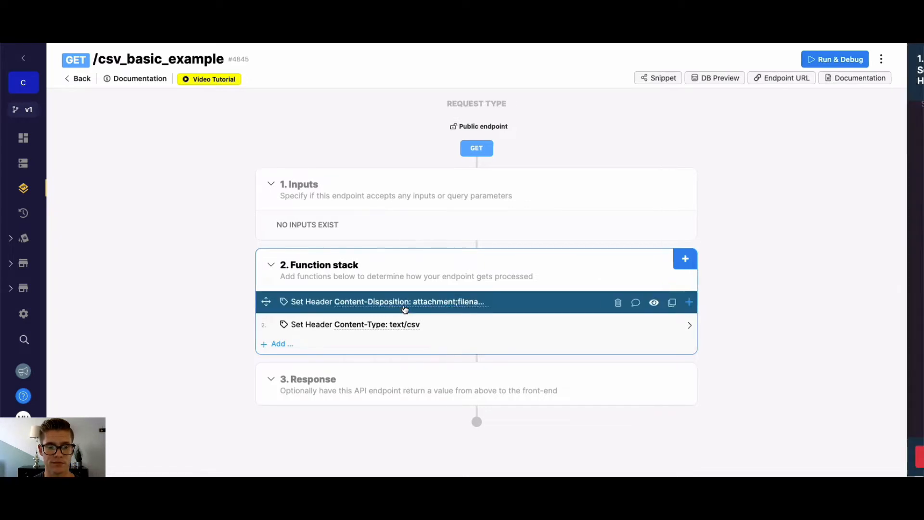
click(386, 302)
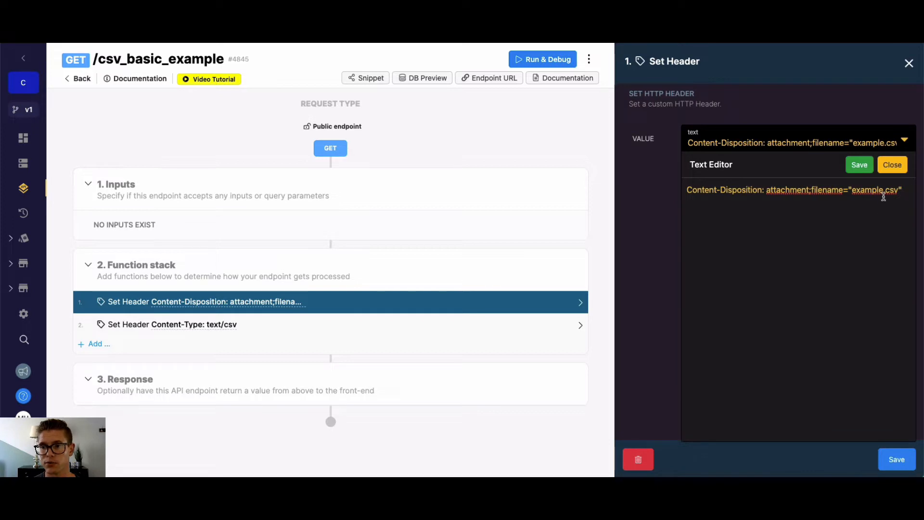
Close the first header, inspect the second Set Header's Content-Type: text/csv value, and close it
click(892, 165)
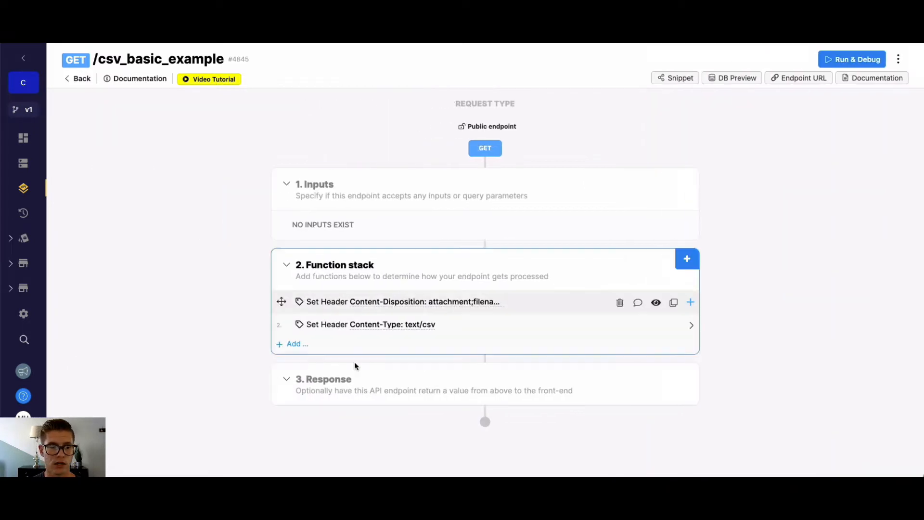
click(371, 324)
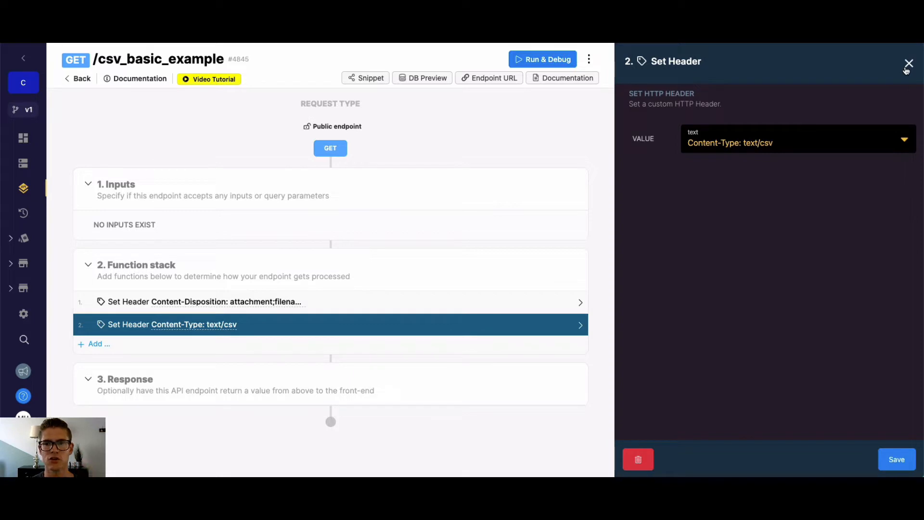
click(909, 63)
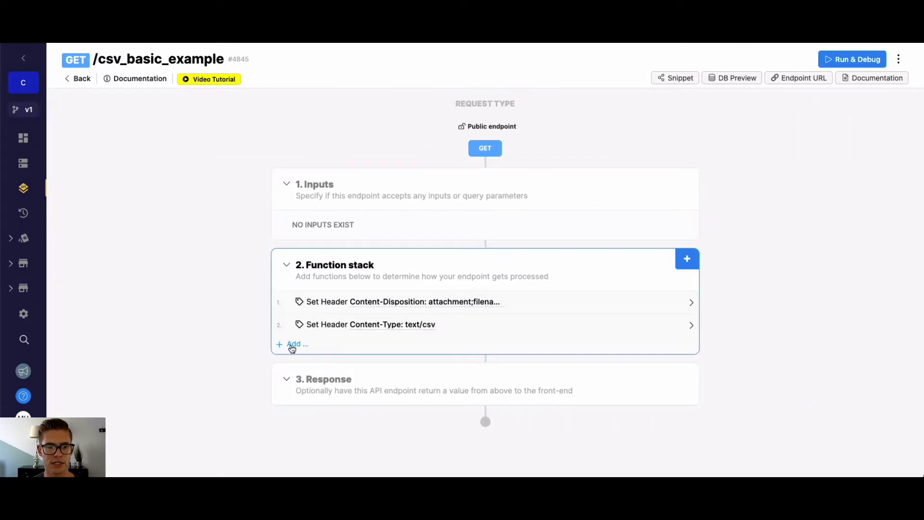
Create a variable named csv with the csv_create filter and save the step
click(292, 344)
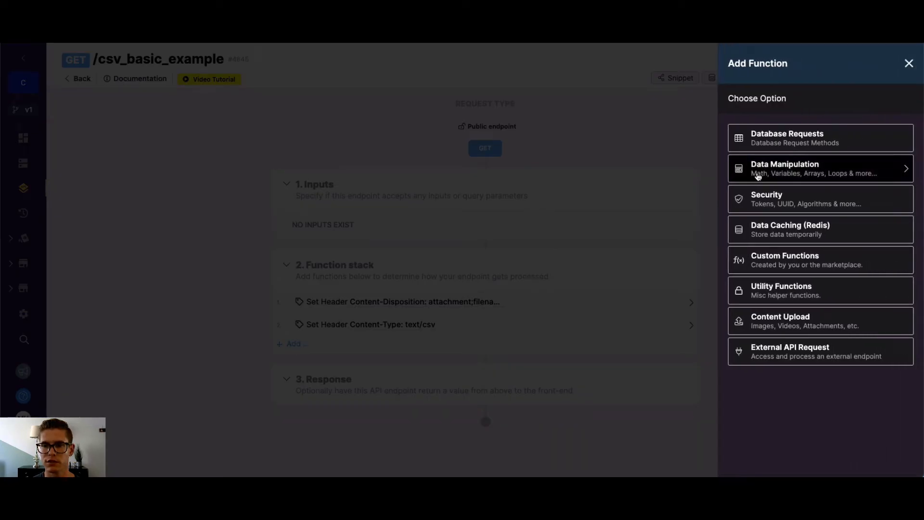
click(908, 63)
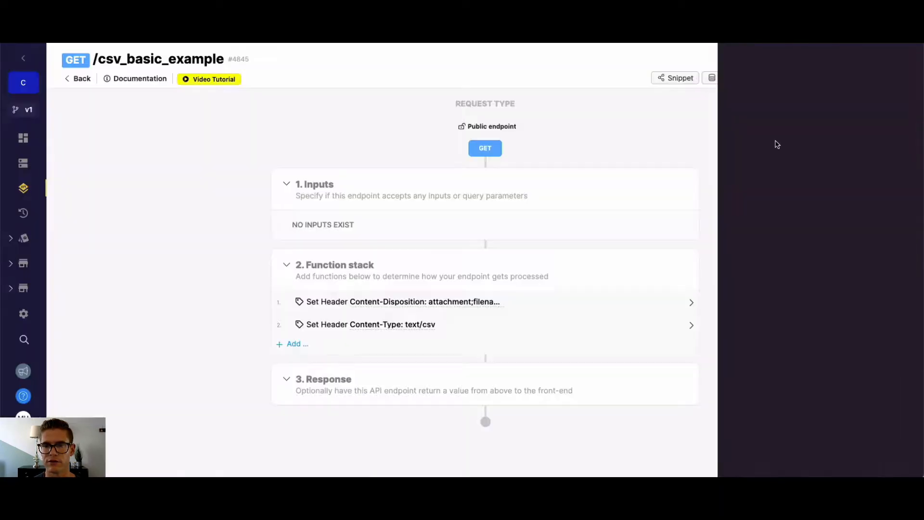
click(297, 343)
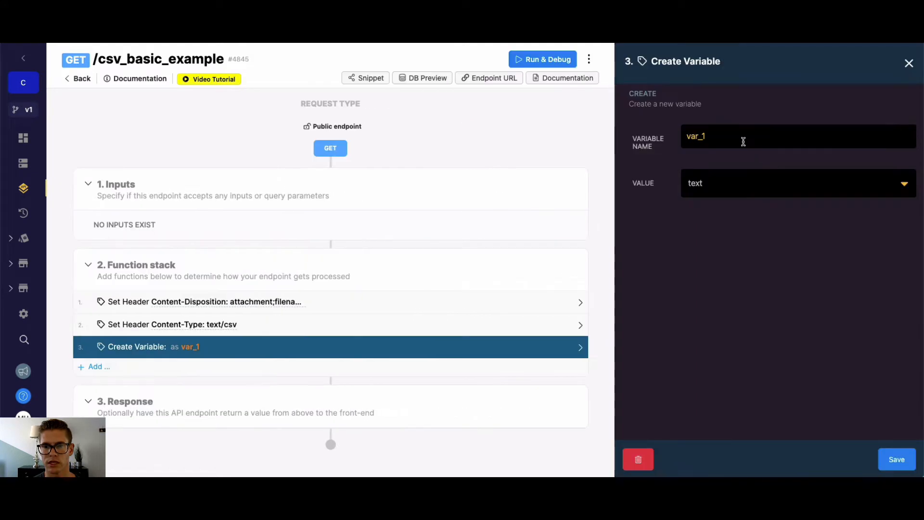
text(CSV)
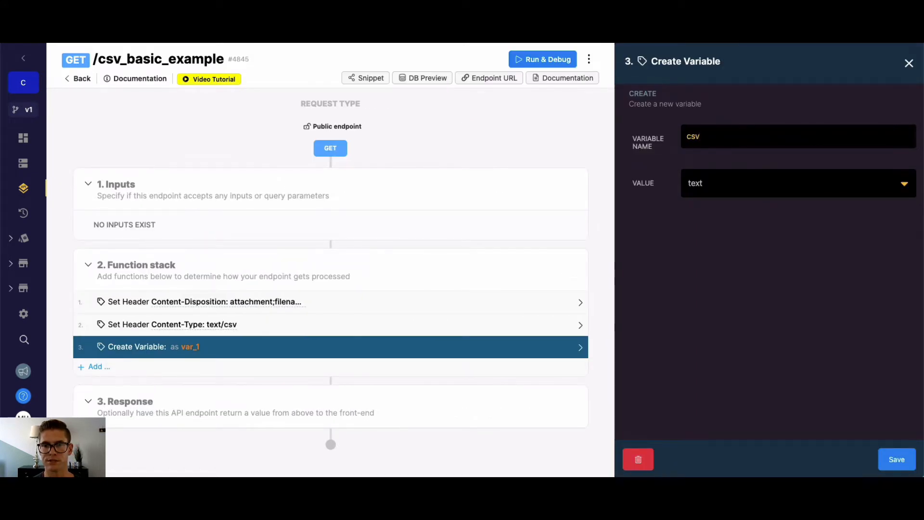
mouse_move(698, 207)
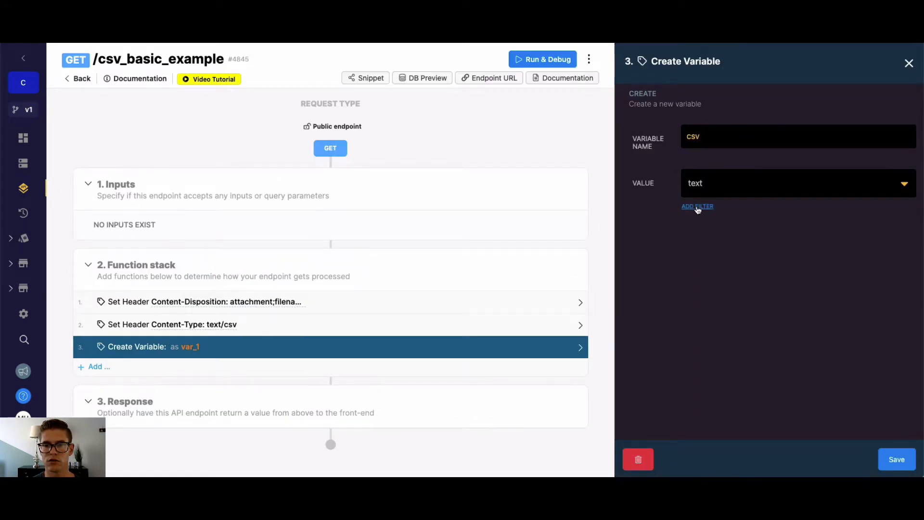
click(698, 207)
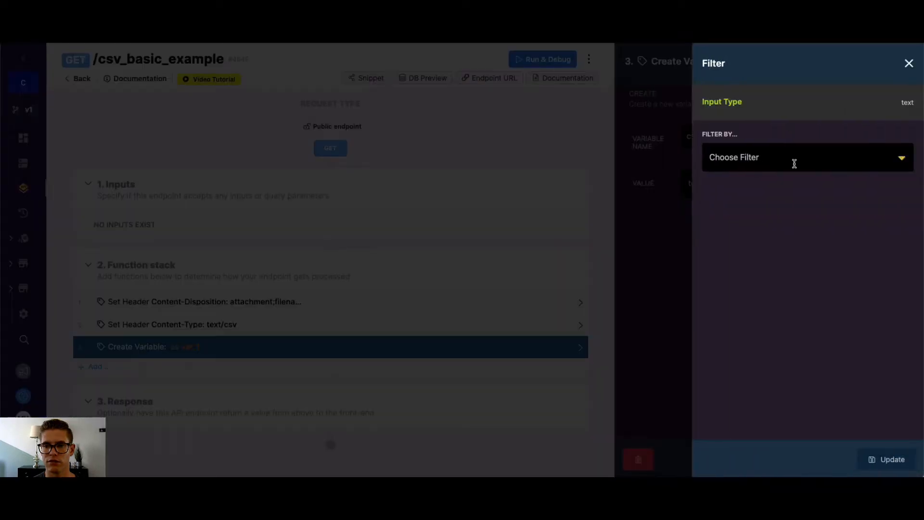
text(cre)
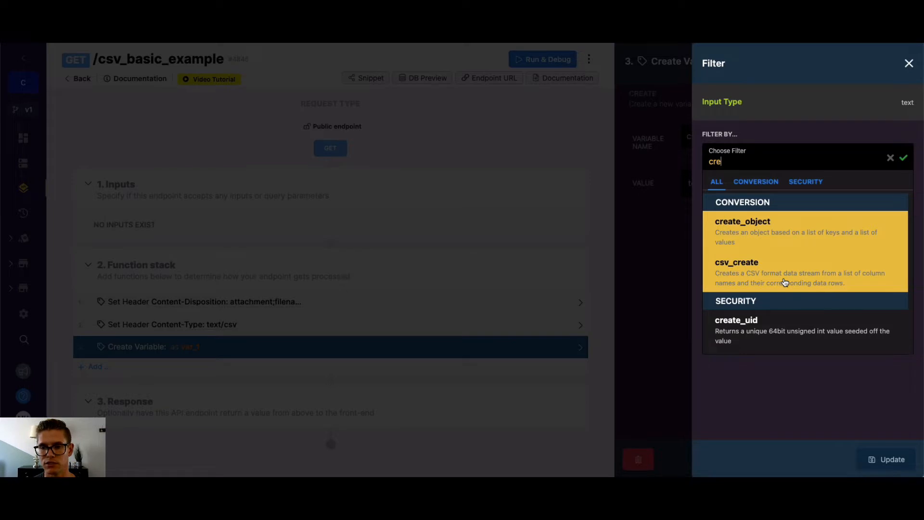
click(735, 262)
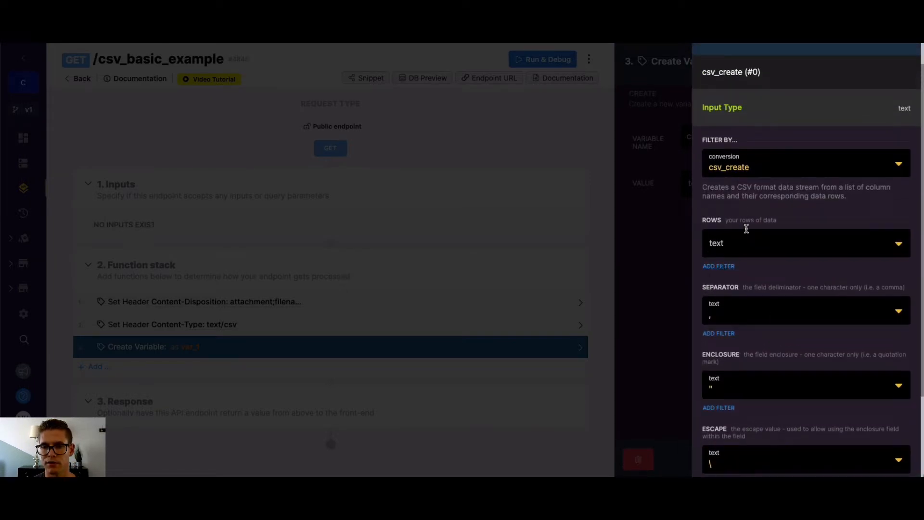
scroll(down, 3)
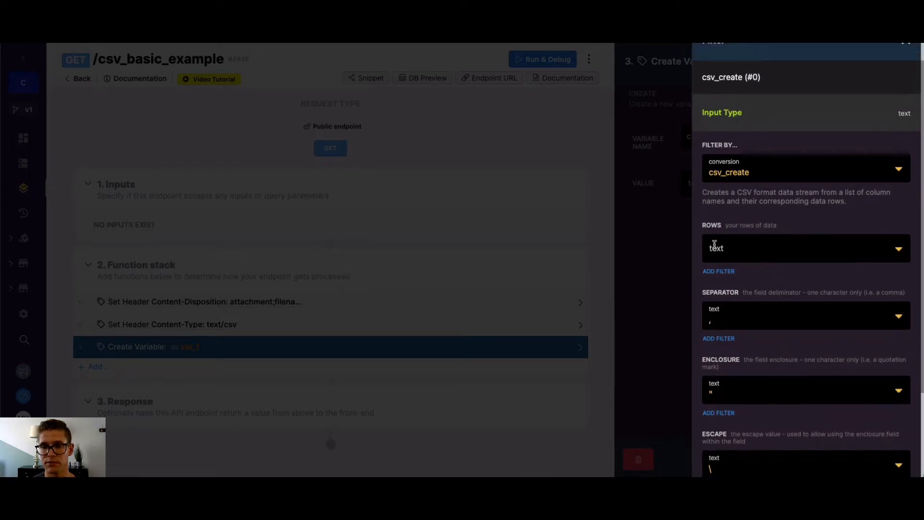
mouse_move(837, 370)
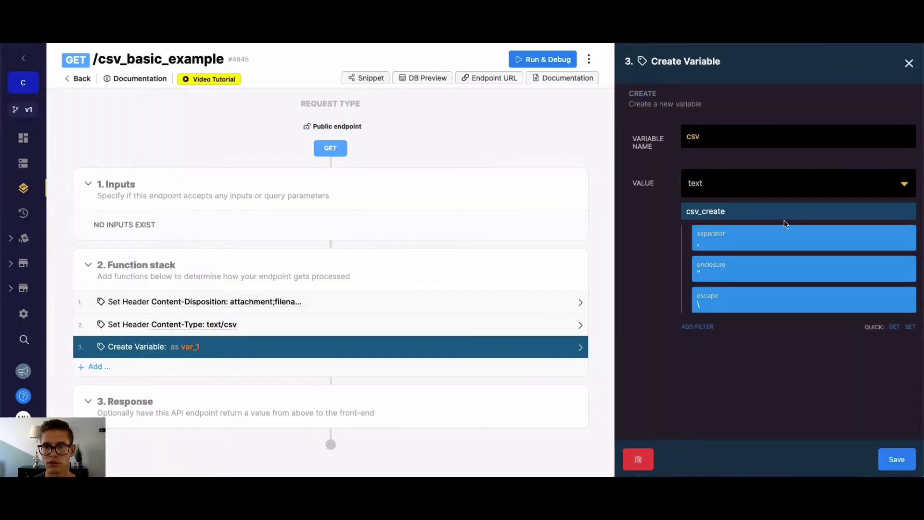
click(896, 459)
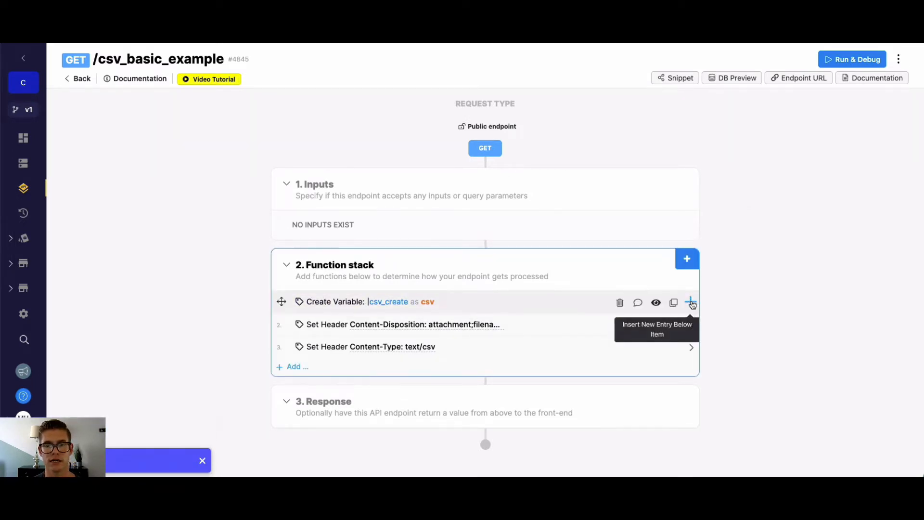
Add a headers variable holding [name, age, location, email] and drag it above csv
click(691, 302)
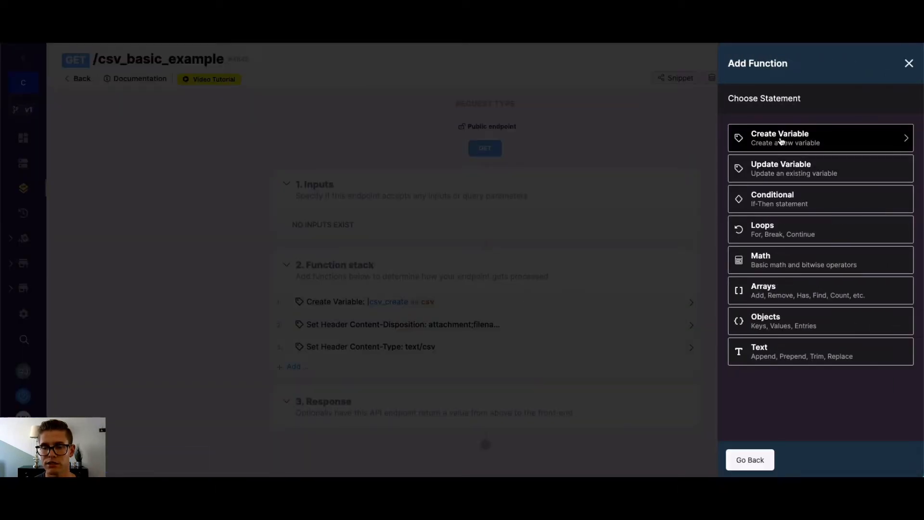
click(780, 139)
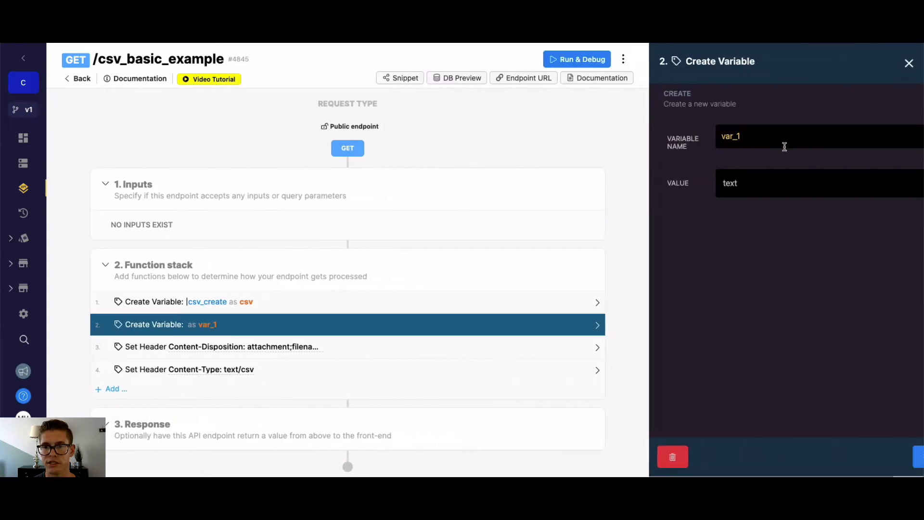
text(headers)
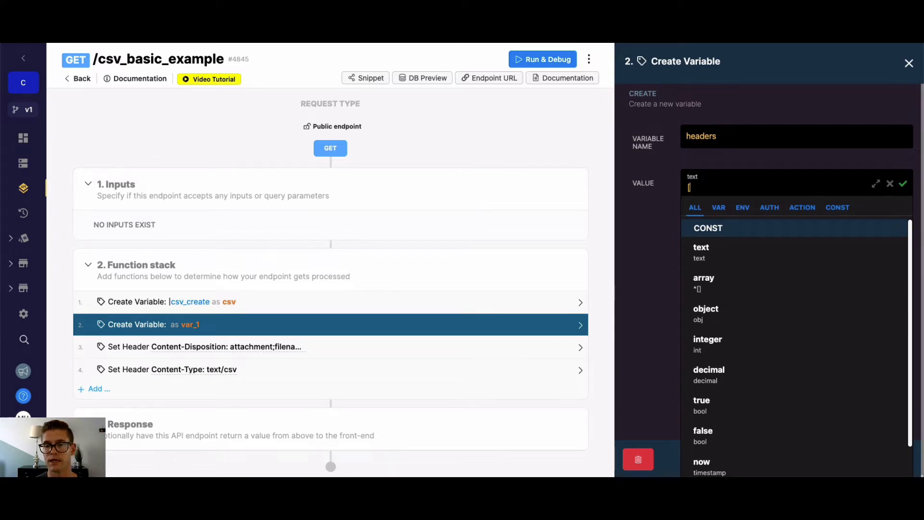
text([name, age,)
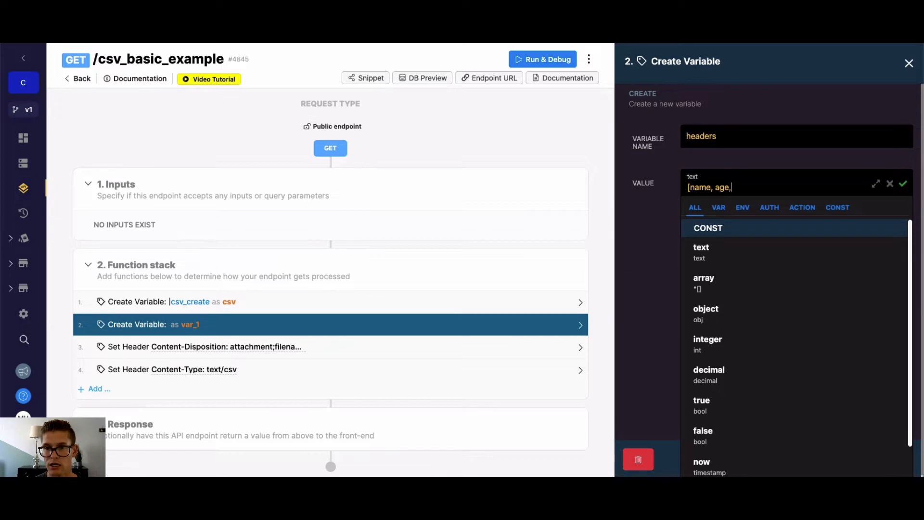
text(location, email)
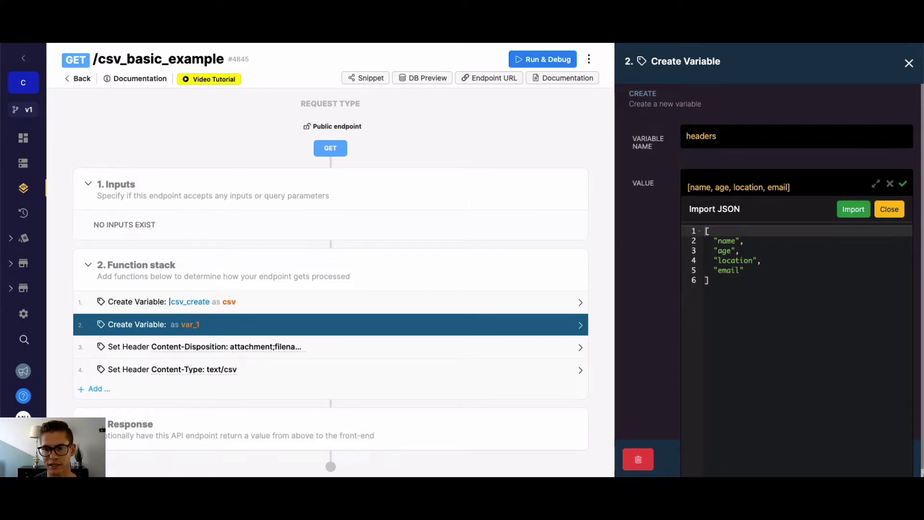
click(852, 208)
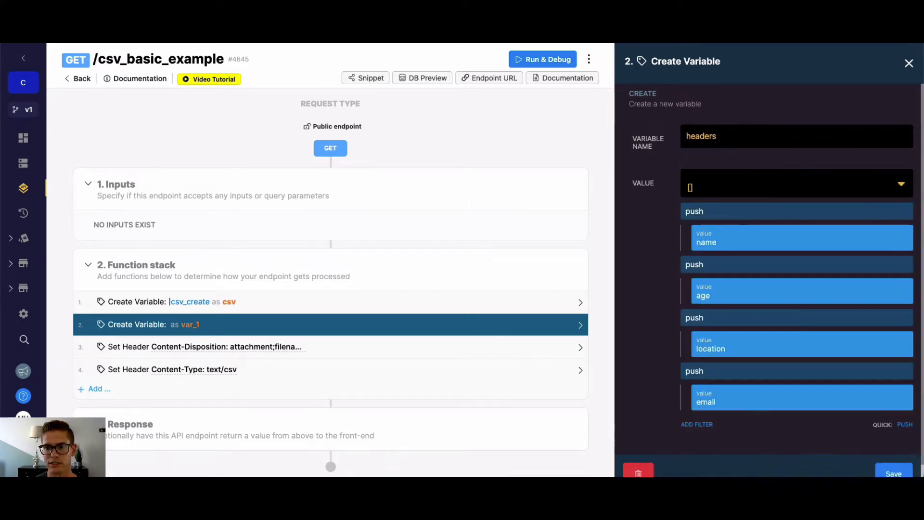
click(893, 473)
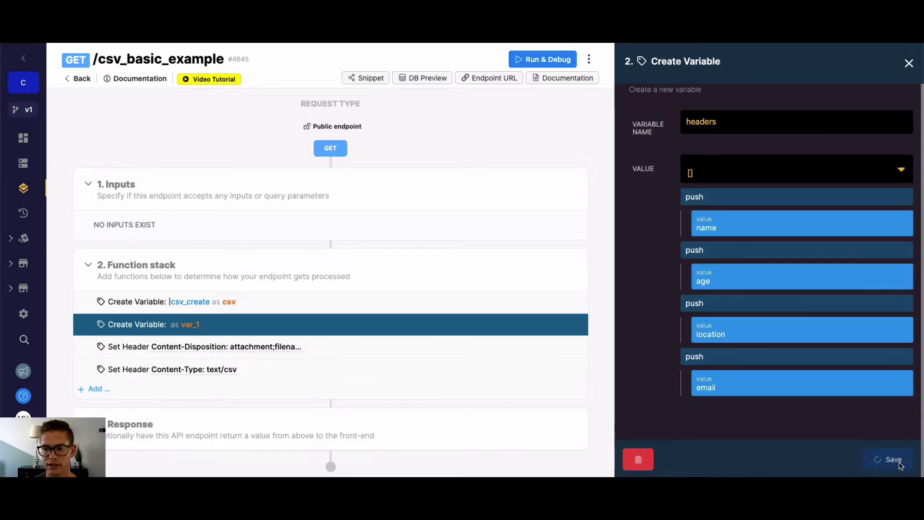
click(893, 459)
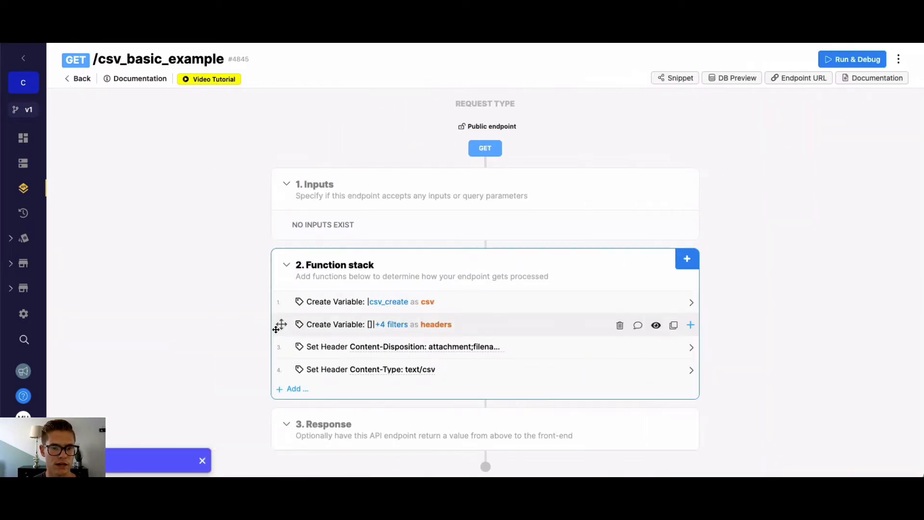
drag(281, 324, 307, 301)
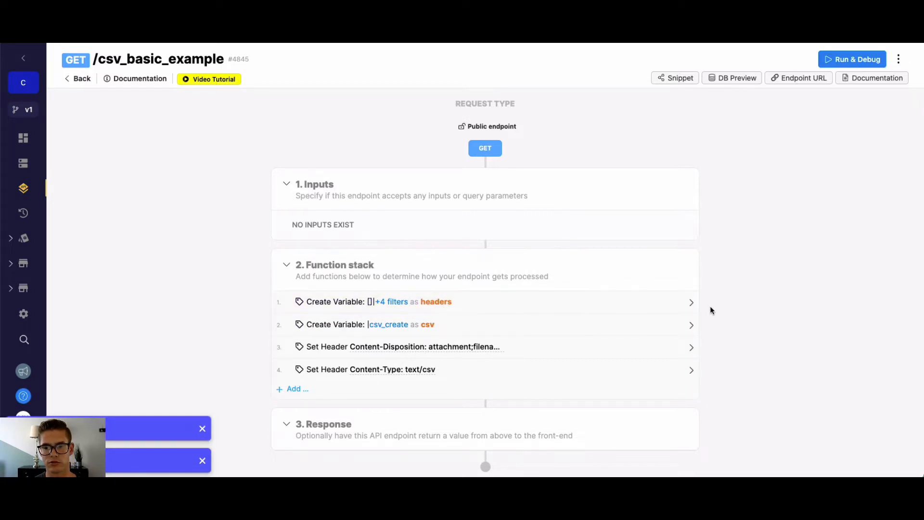
click(297, 388)
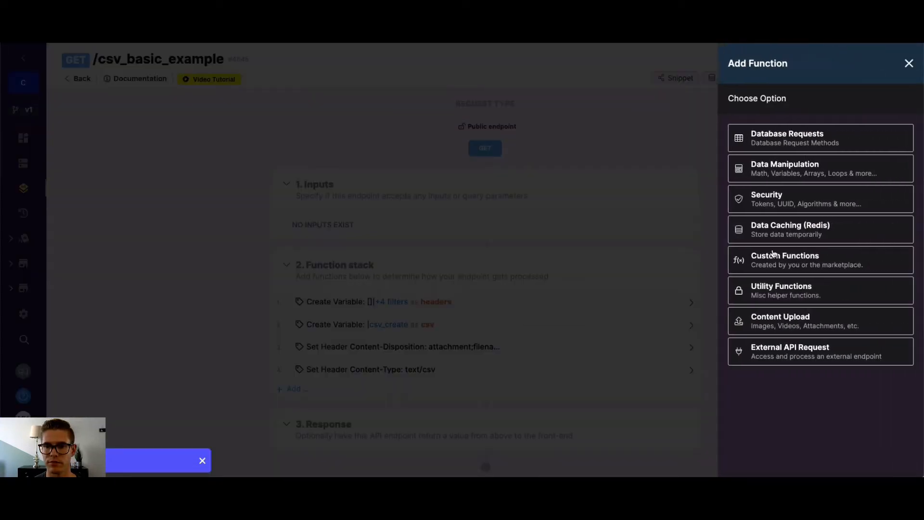
click(908, 63)
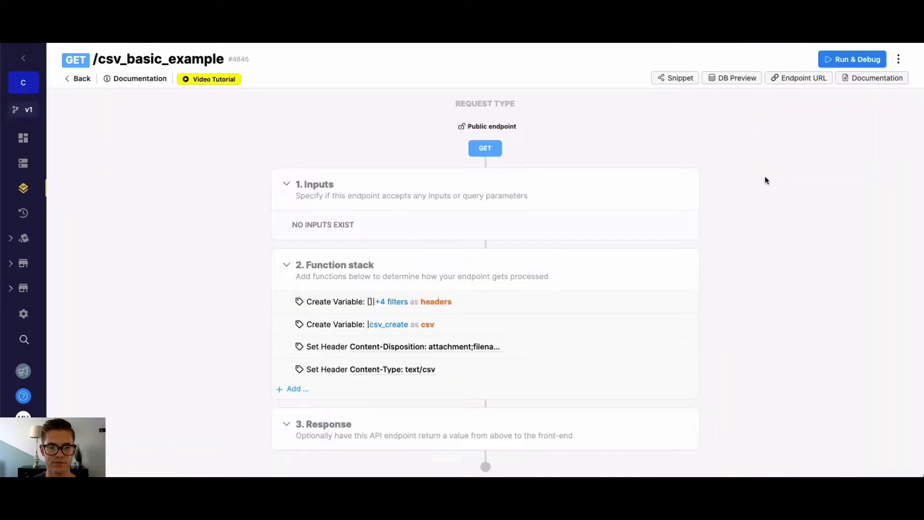
click(297, 388)
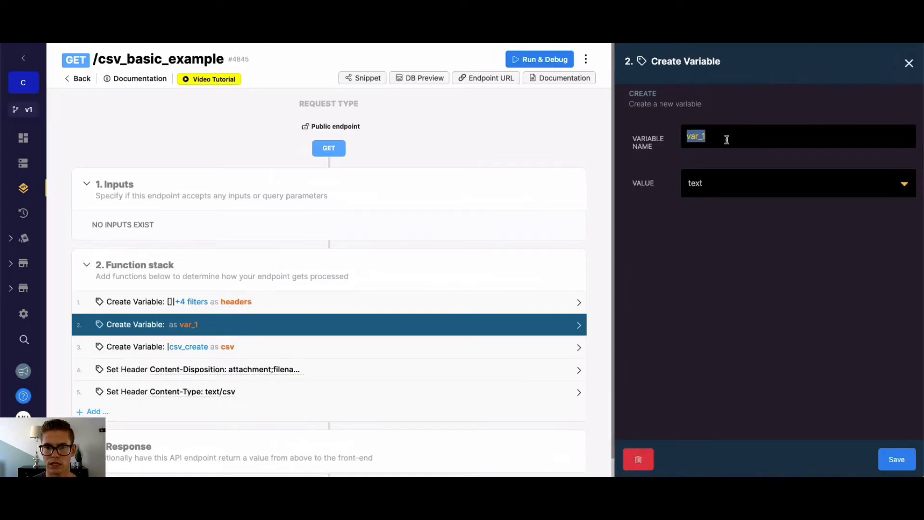
click(790, 183)
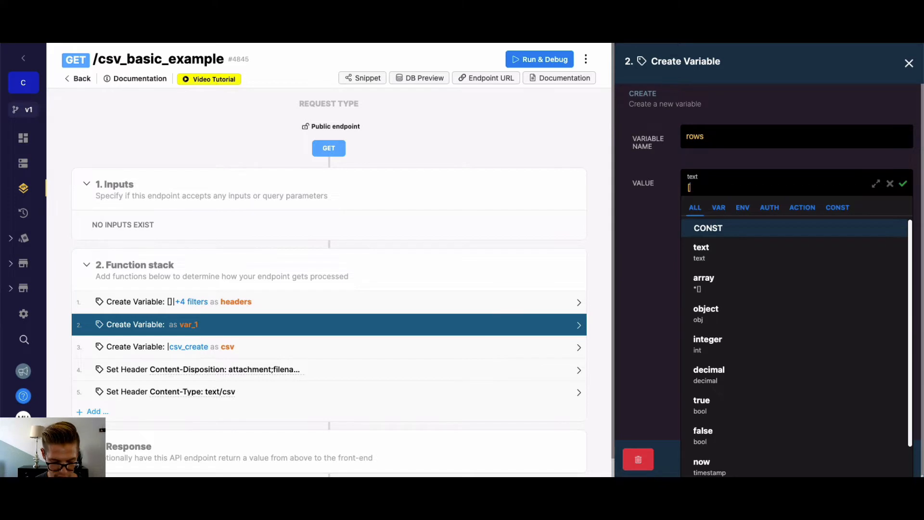
text(Andrew, 3)
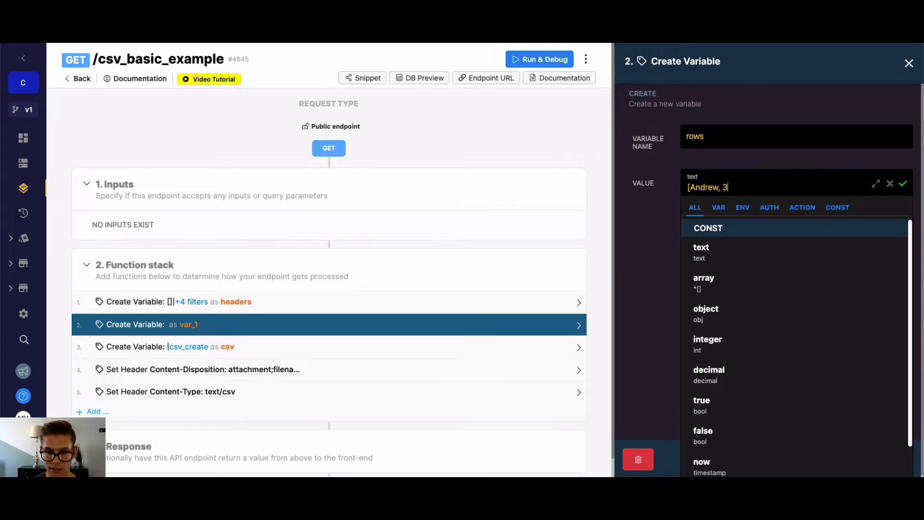
text(0,)
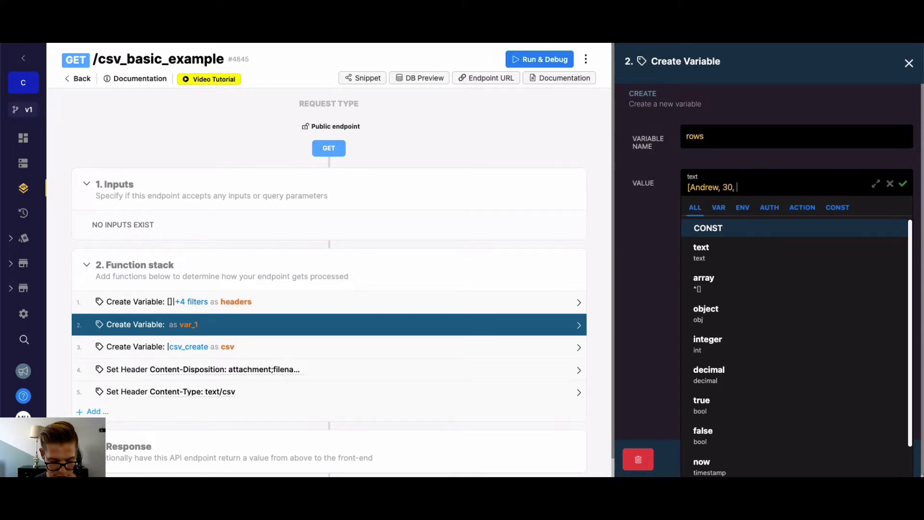
text(Los Angeles,)
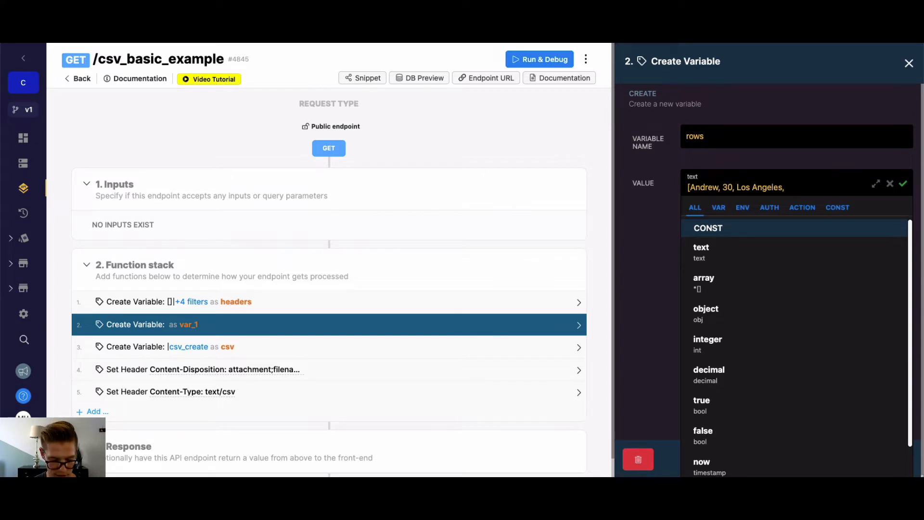
text(andrew@email.com])
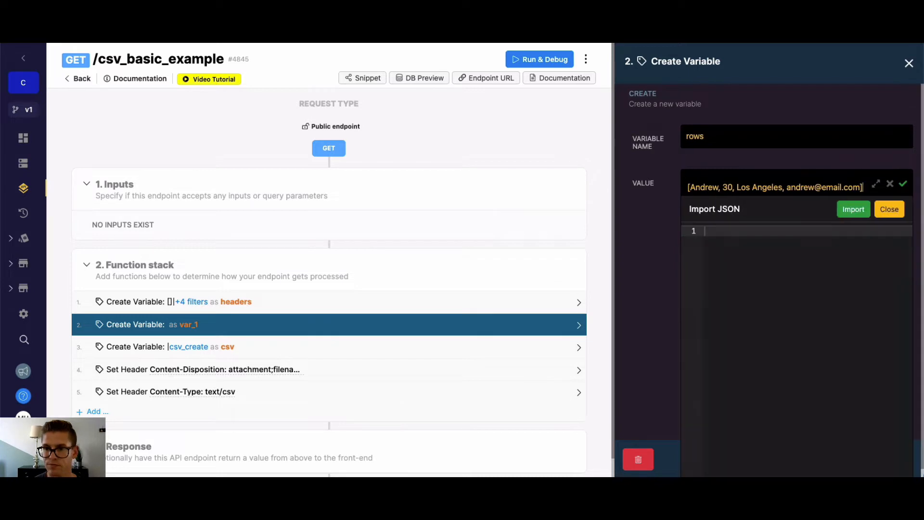
click(853, 208)
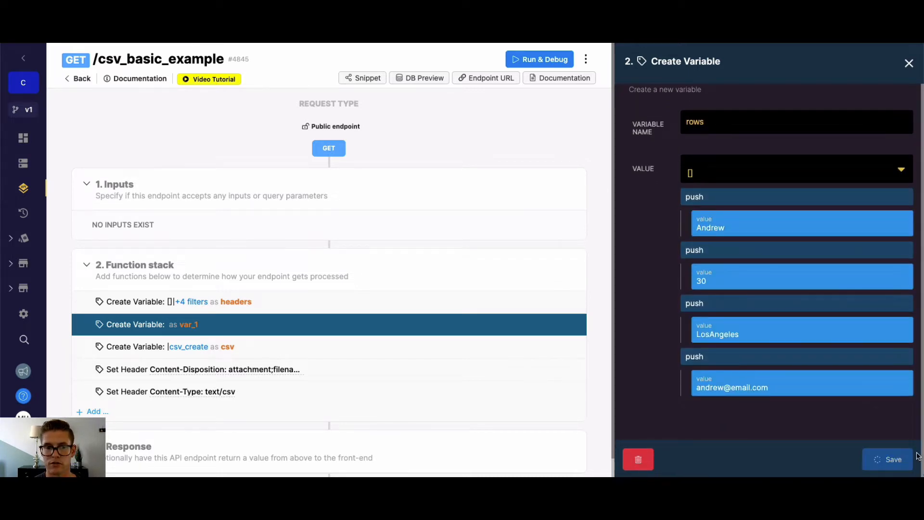
click(893, 459)
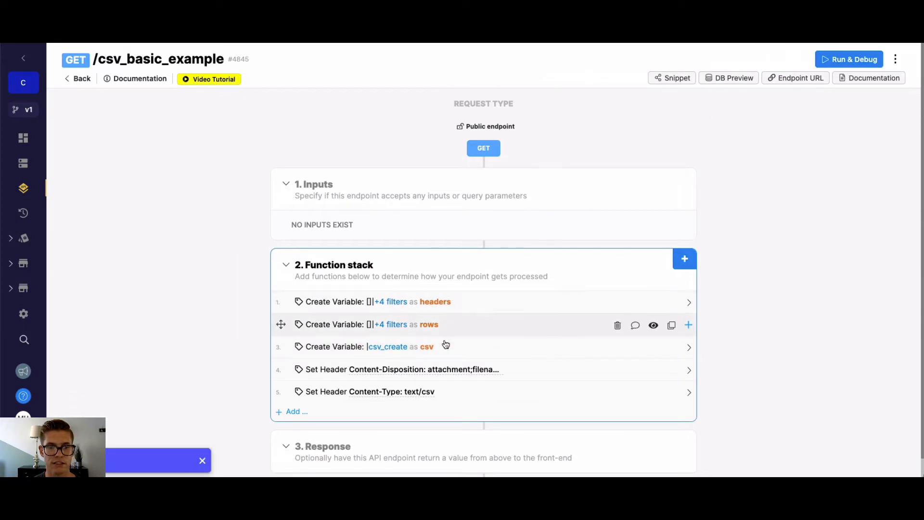
mouse_move(446, 351)
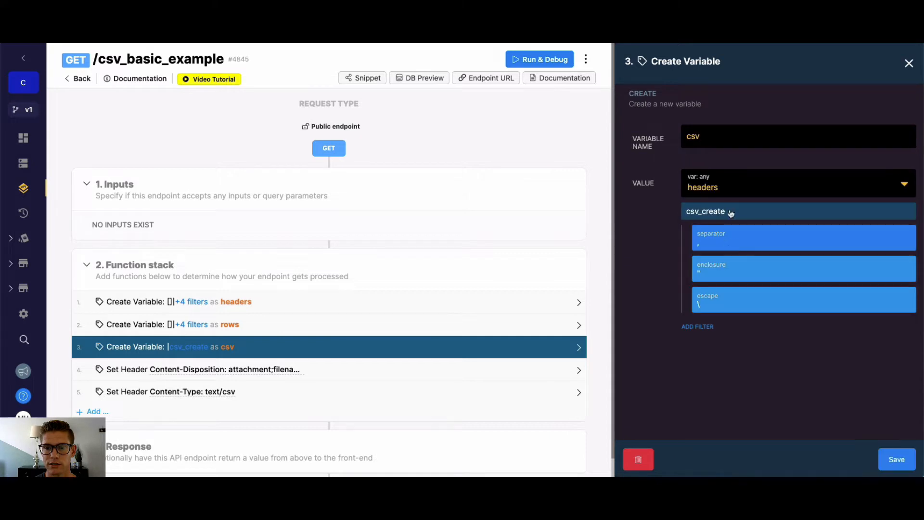
Set the csv_create filter's rows parameter to the rows variable and save
click(704, 211)
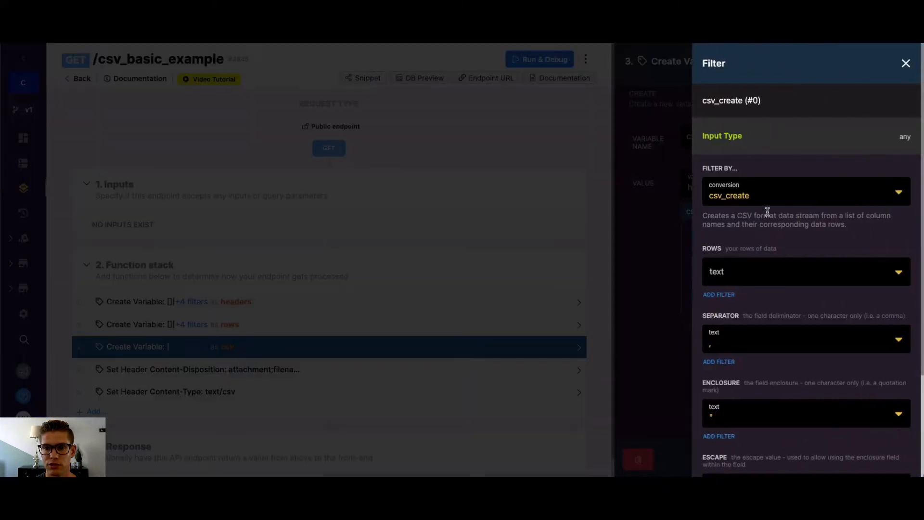
mouse_move(753, 273)
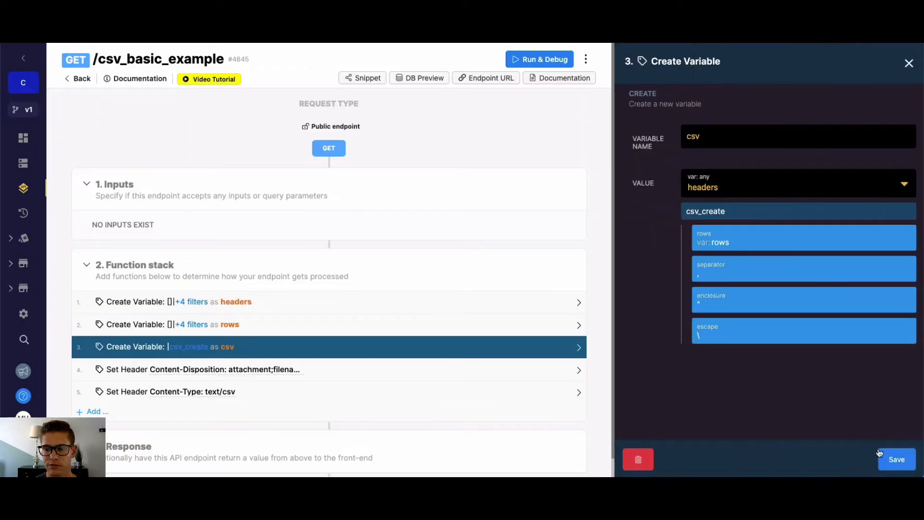
click(895, 459)
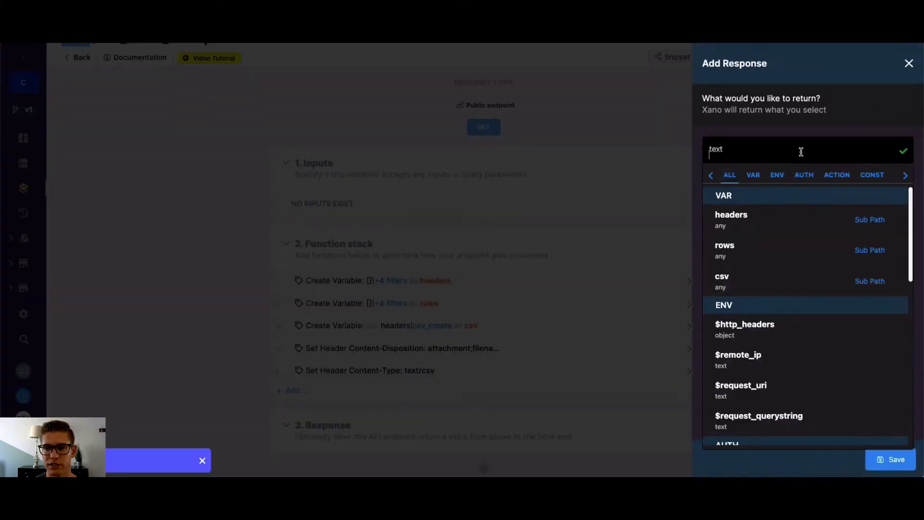
Set the endpoint response to the csv variable and save
click(721, 281)
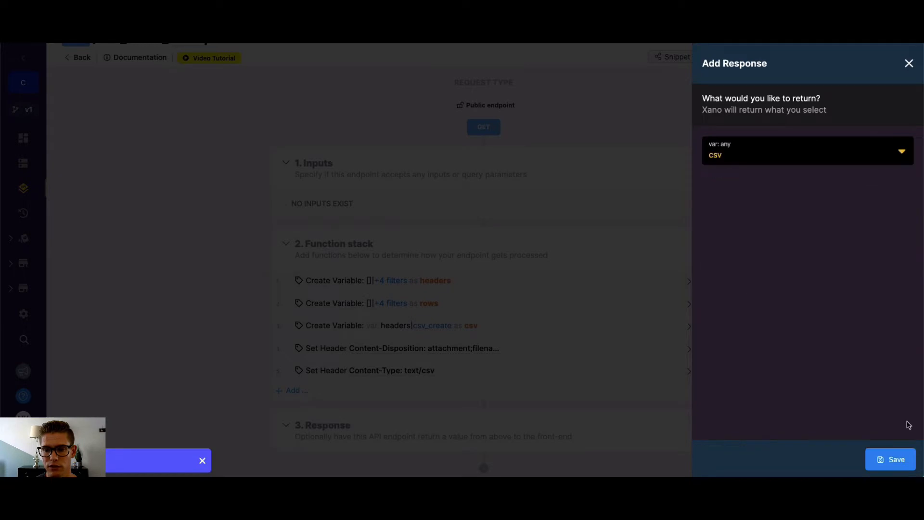
click(897, 459)
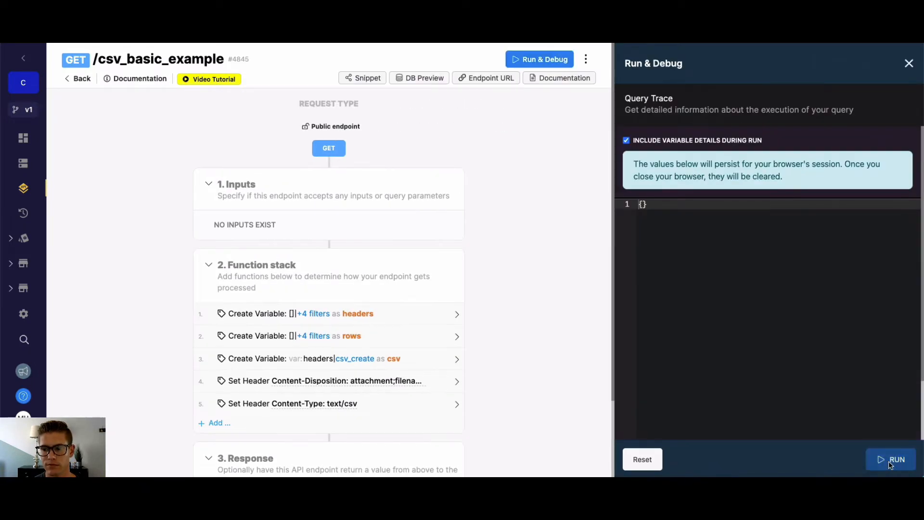
Run the endpoint, check the CSV output with the Andrew row, and download example (20).csv
click(890, 460)
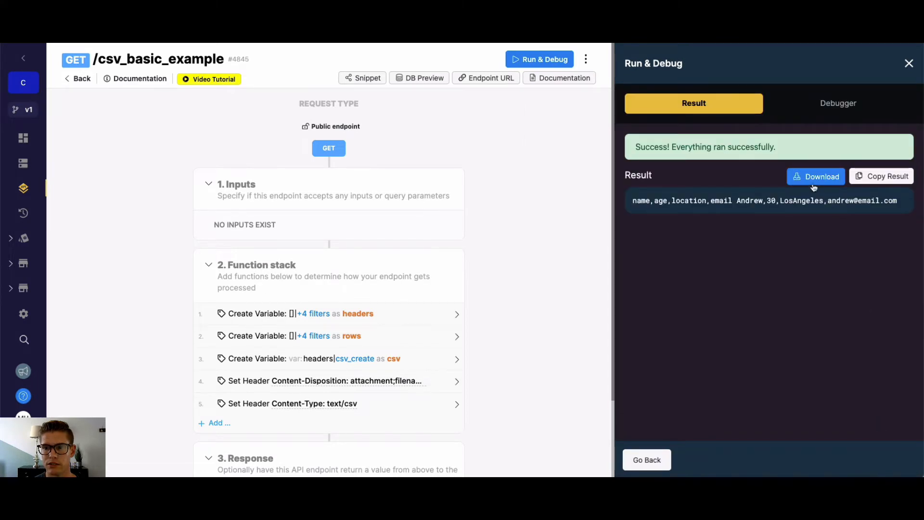
triple_click(760, 200)
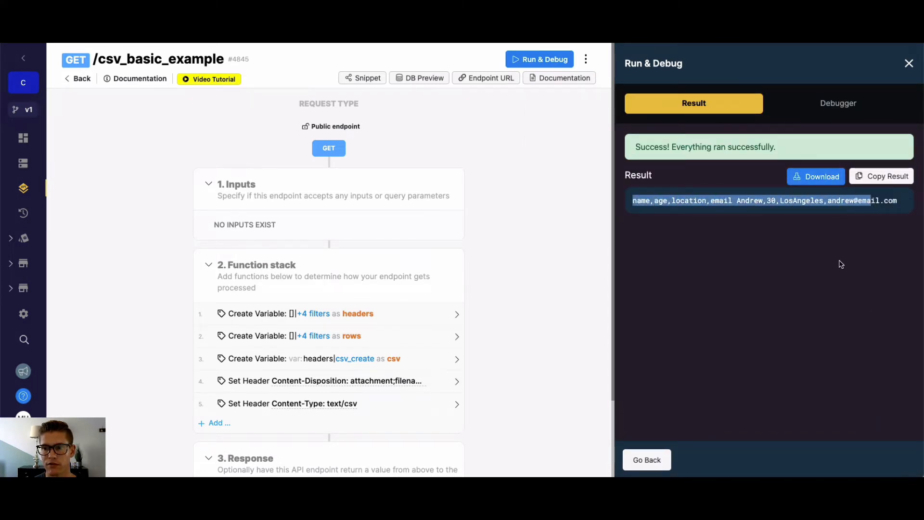
click(816, 176)
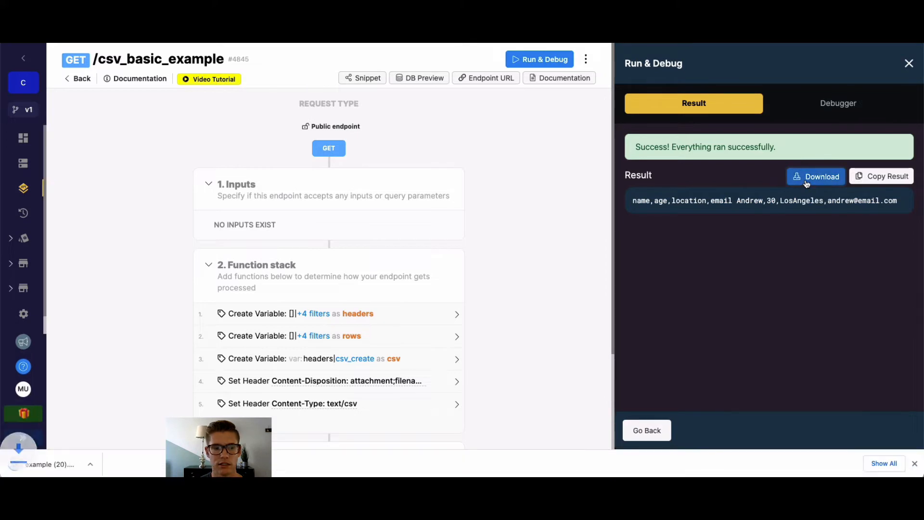
click(816, 176)
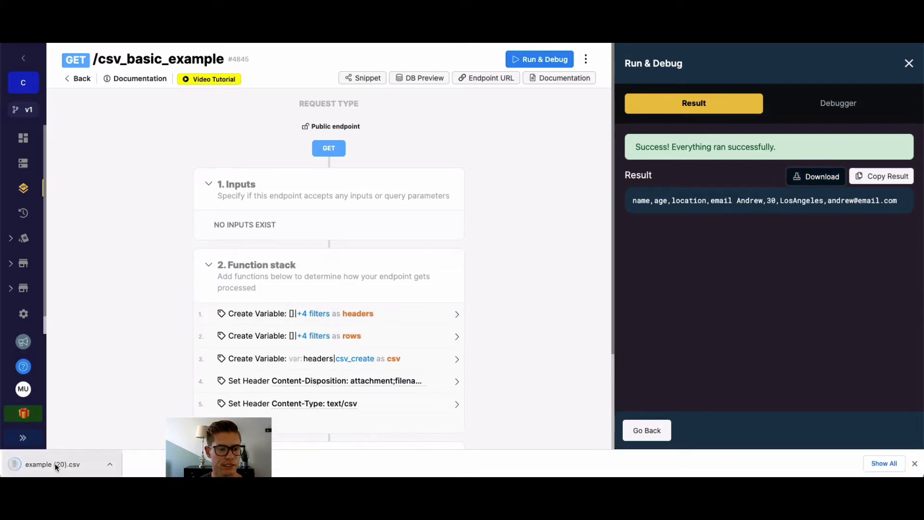
click(53, 464)
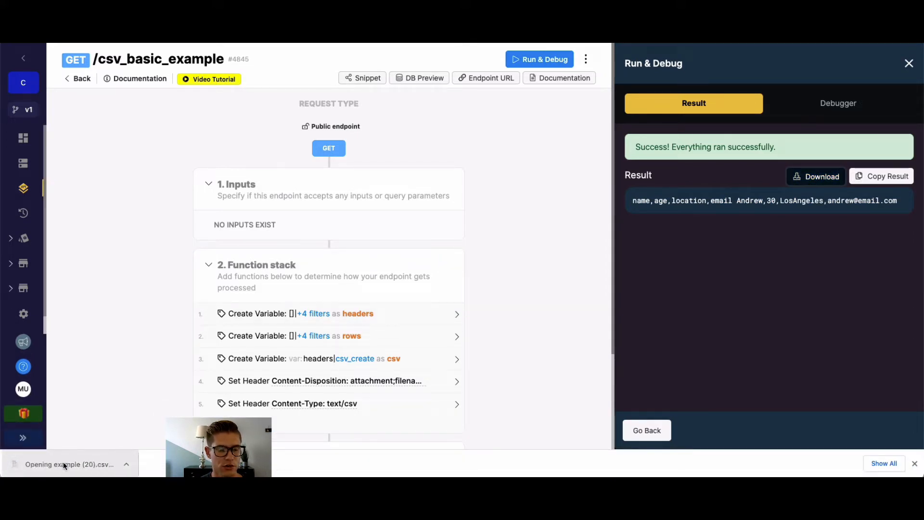
click(66, 464)
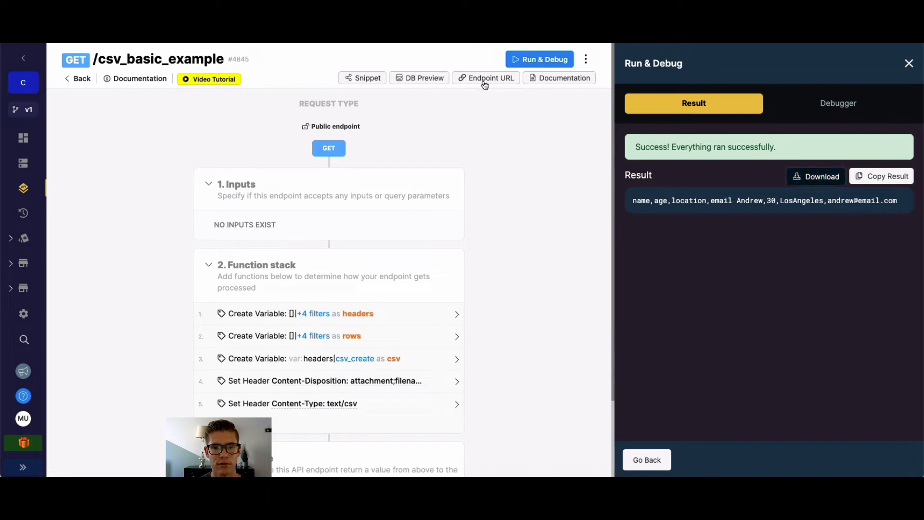
Load the csv_basic_example URL directly in Chrome and open the downloaded example (21).csv
click(486, 77)
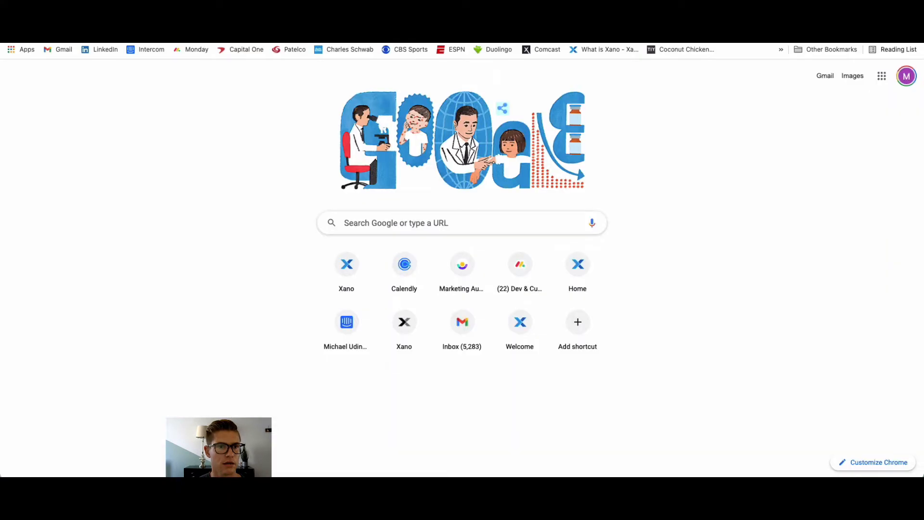
text(https://x9qk-rkcz-tbuf.n7.xano.io/api:rrLWUbZh/csv_basic_example)
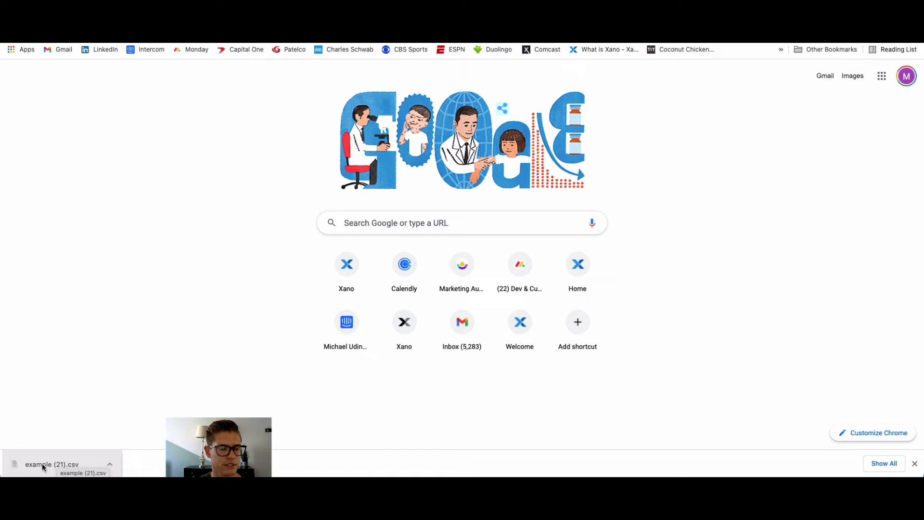
click(52, 464)
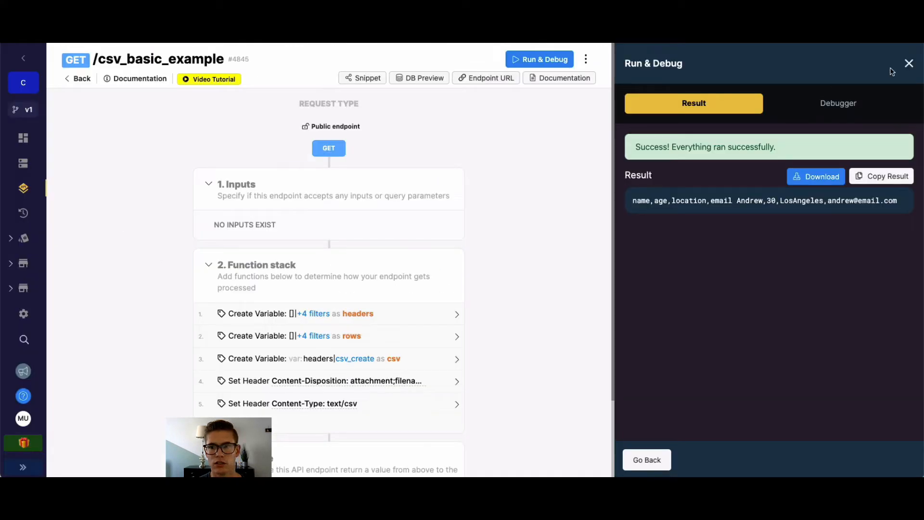
Return to the endpoint list, open csv_from_table, and review Get Keys and the empty rows variable
click(908, 63)
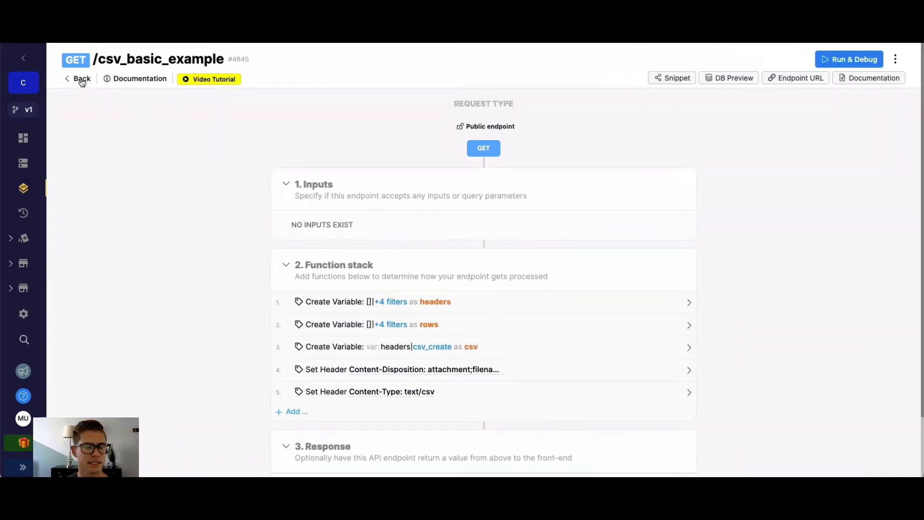
click(82, 78)
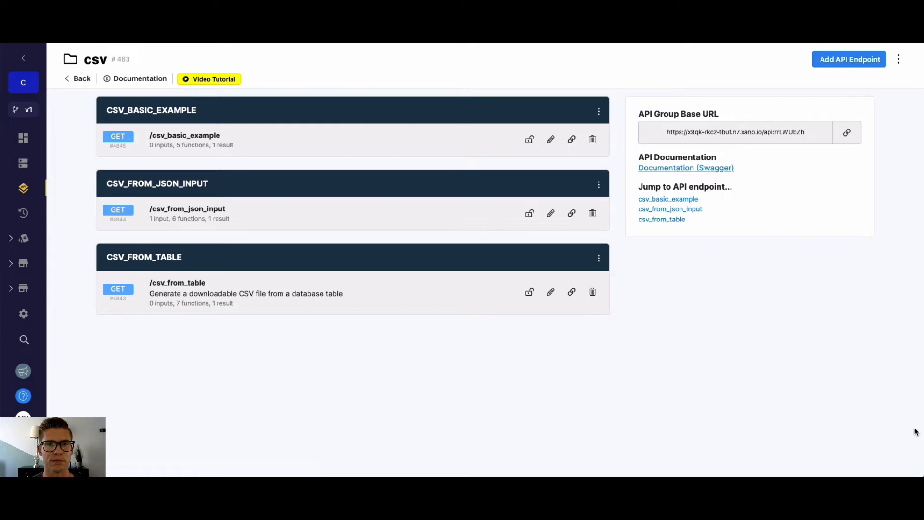
mouse_move(829, 362)
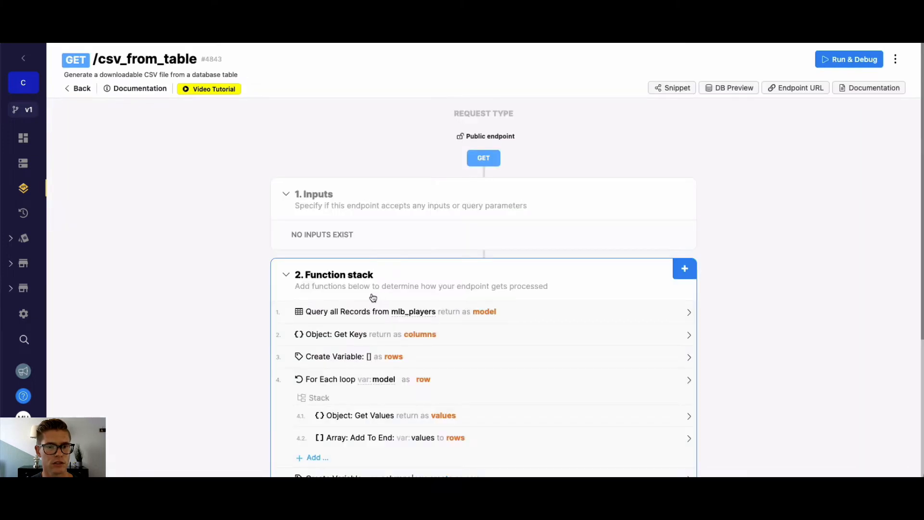
scroll(down, 3)
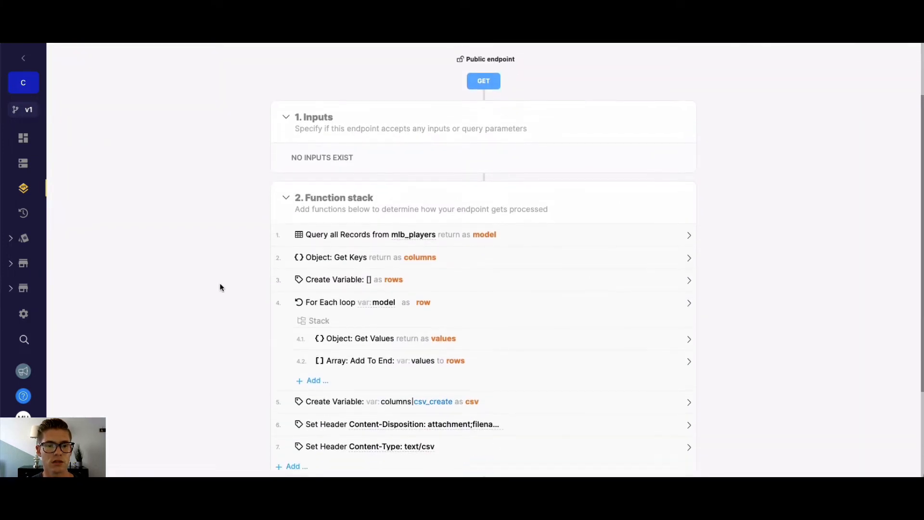
scroll(down, 3)
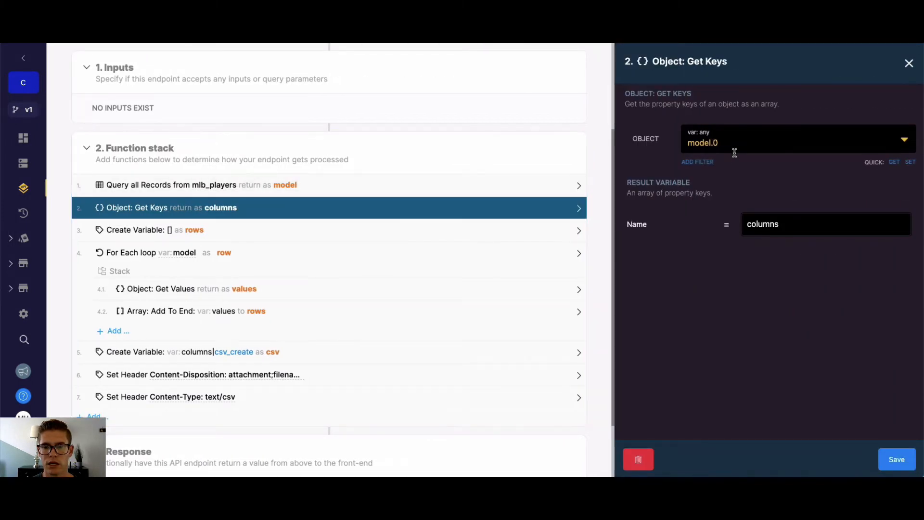
mouse_move(750, 166)
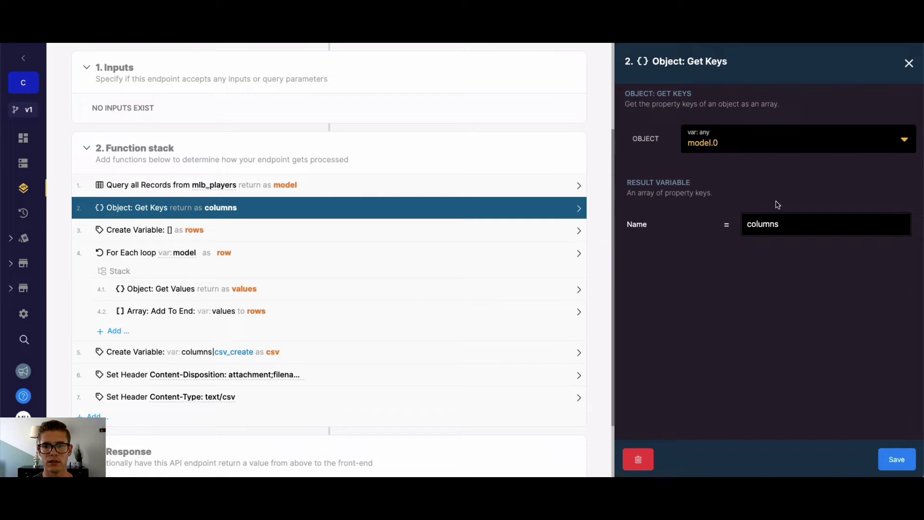
click(909, 63)
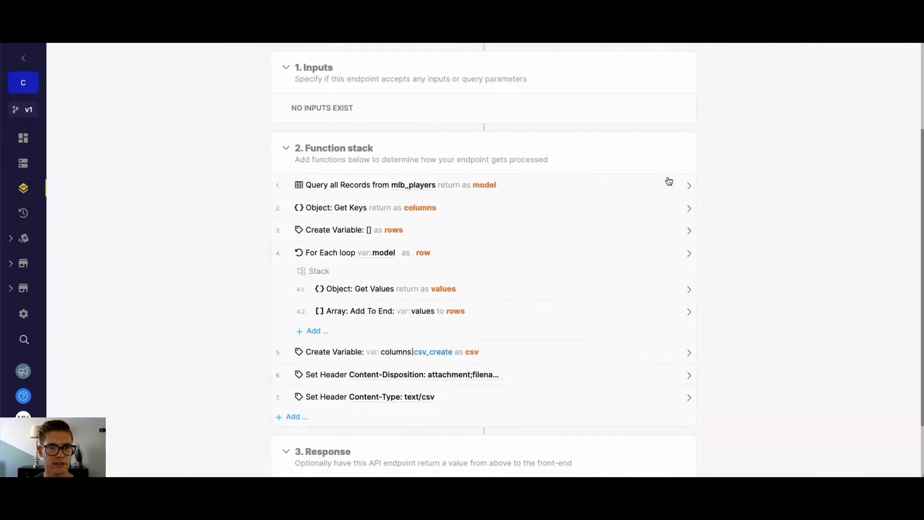
click(355, 229)
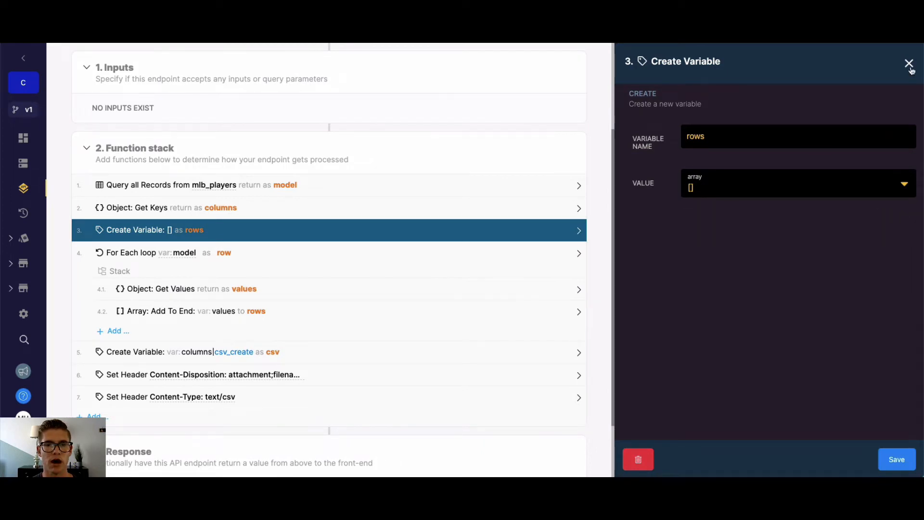
Inspect the For Each loop step and its Object: Get Values function
click(908, 63)
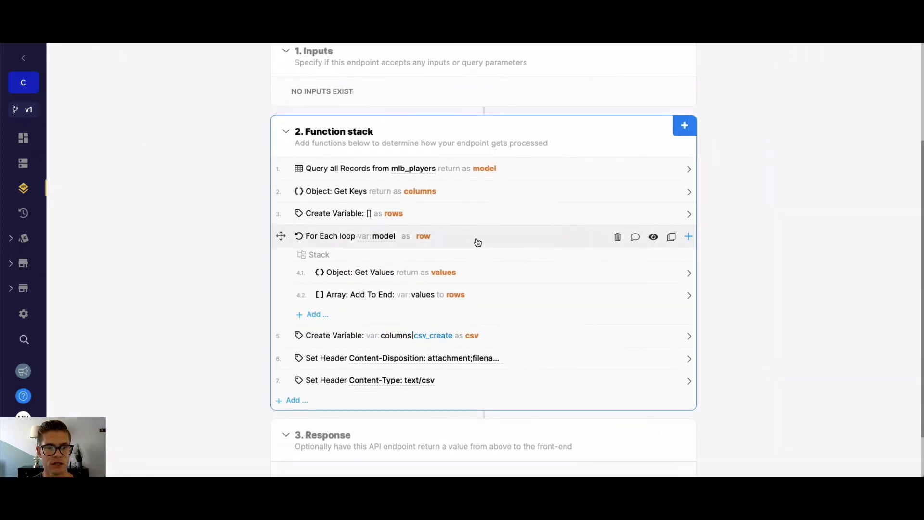
click(383, 236)
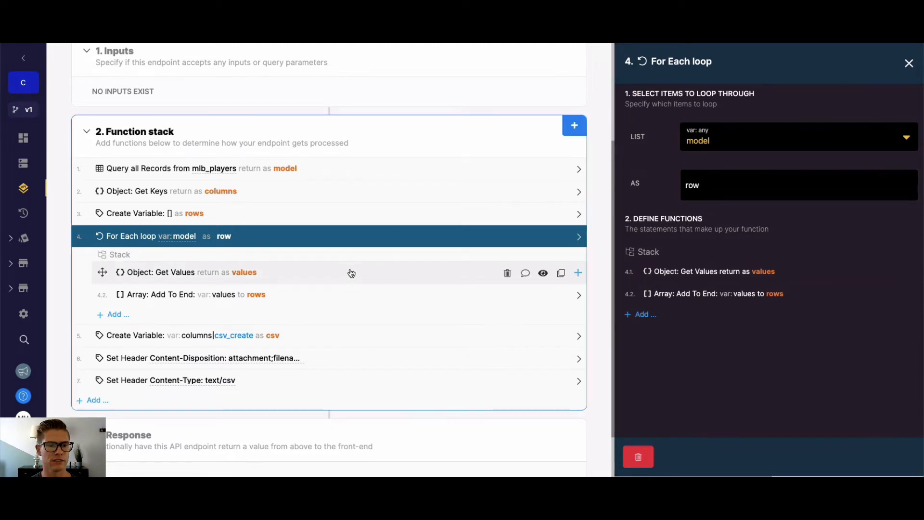
click(187, 271)
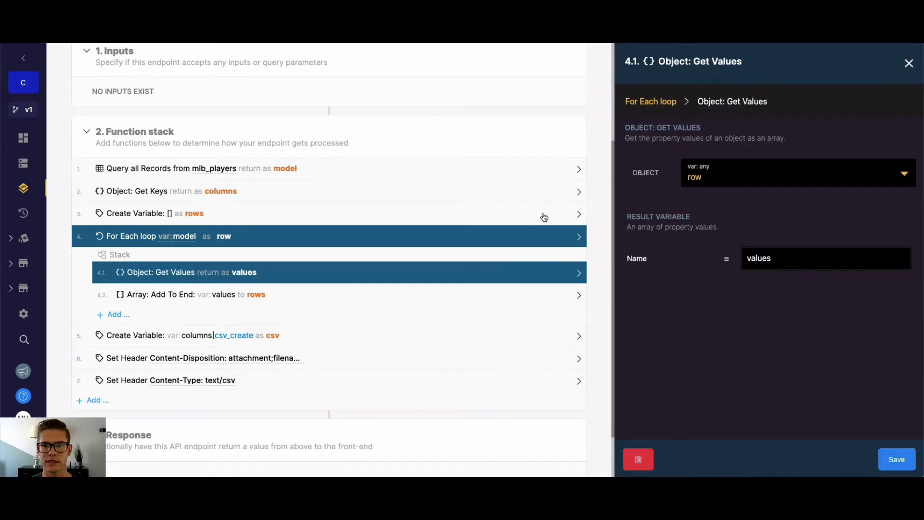
scroll(down, 3)
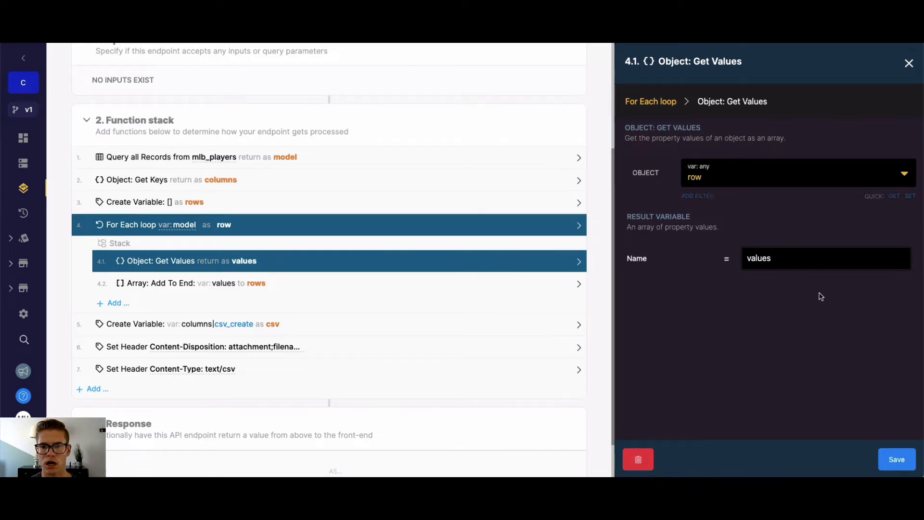
click(908, 63)
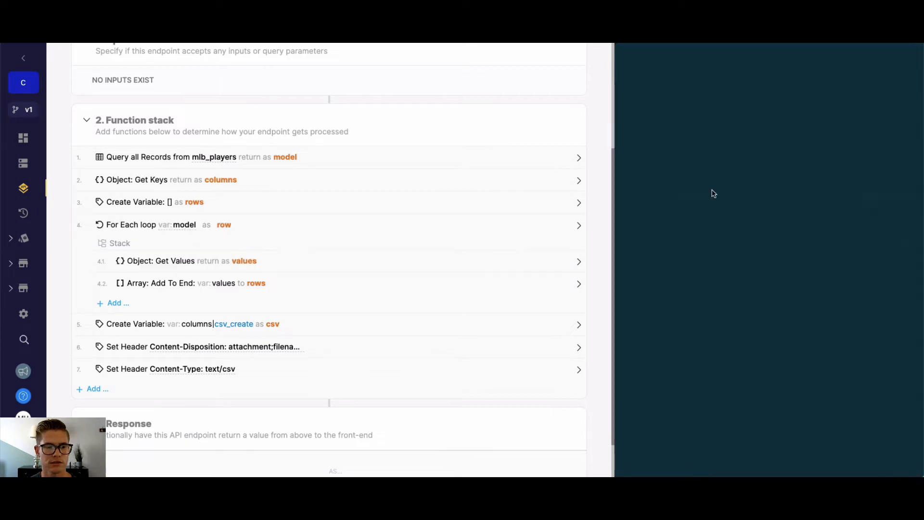
Inspect the Array: Add To End function and the csv variable creation step
click(188, 282)
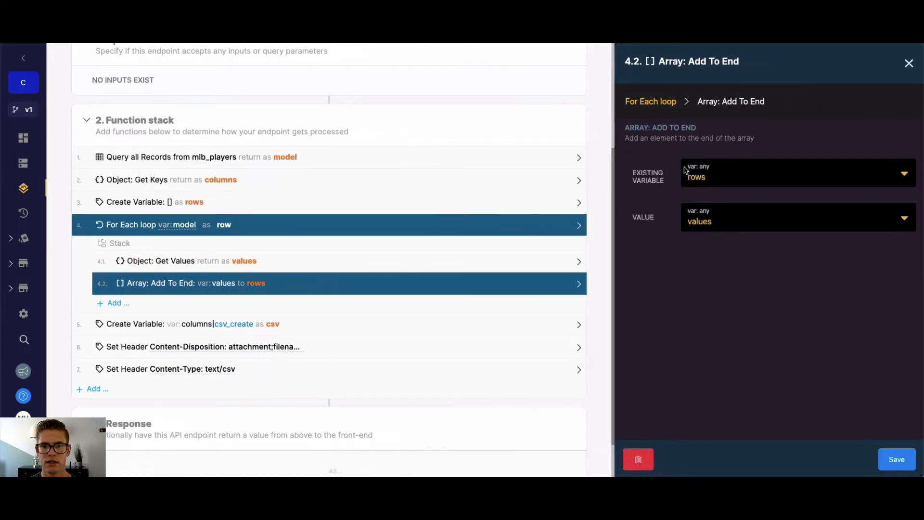
mouse_move(189, 201)
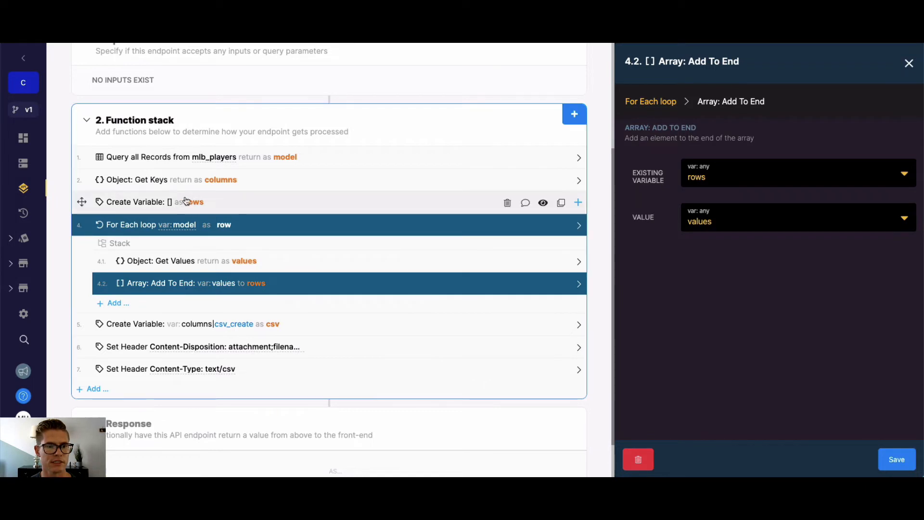
mouse_move(178, 208)
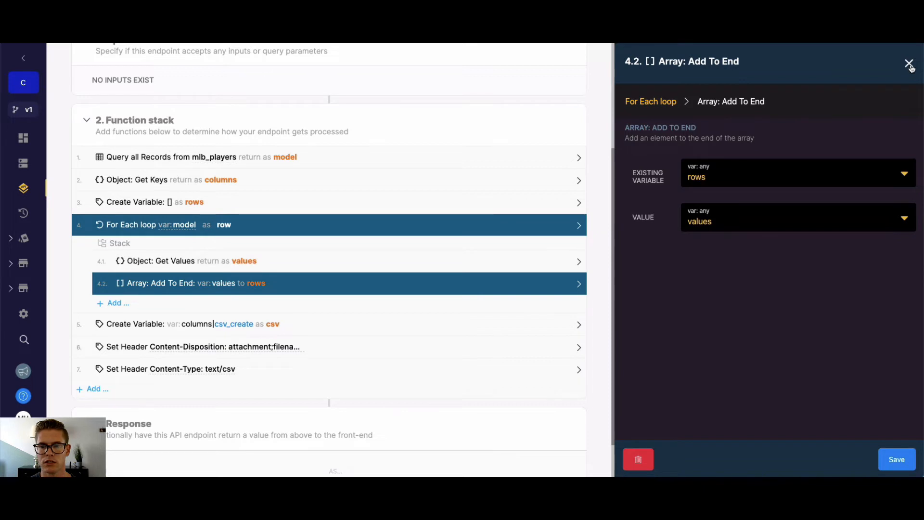
click(909, 63)
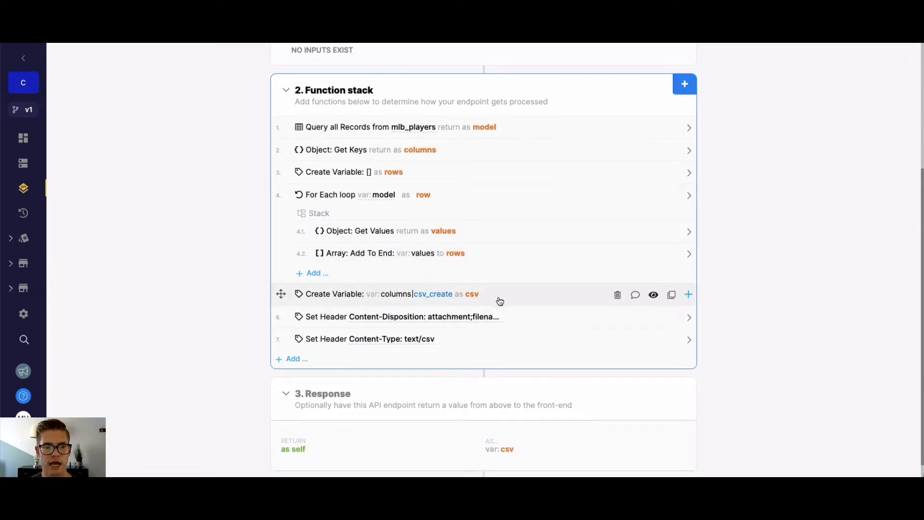
click(389, 293)
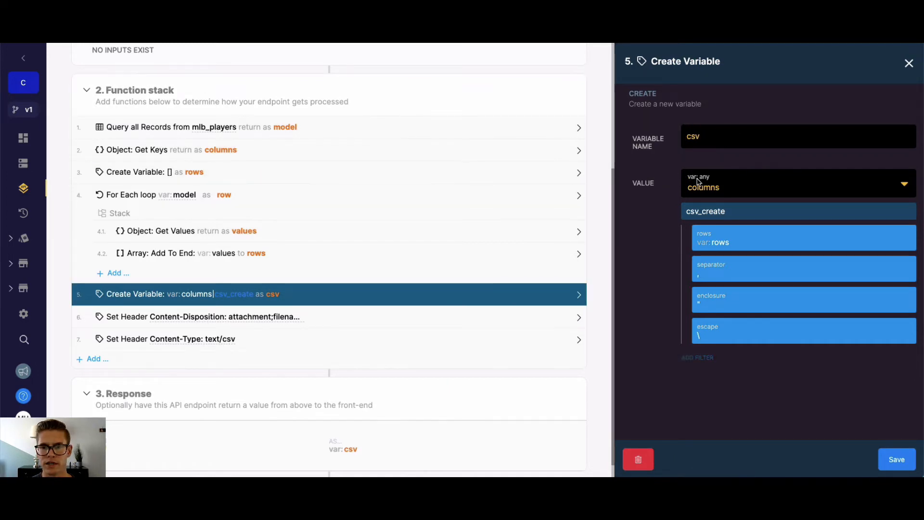
click(705, 211)
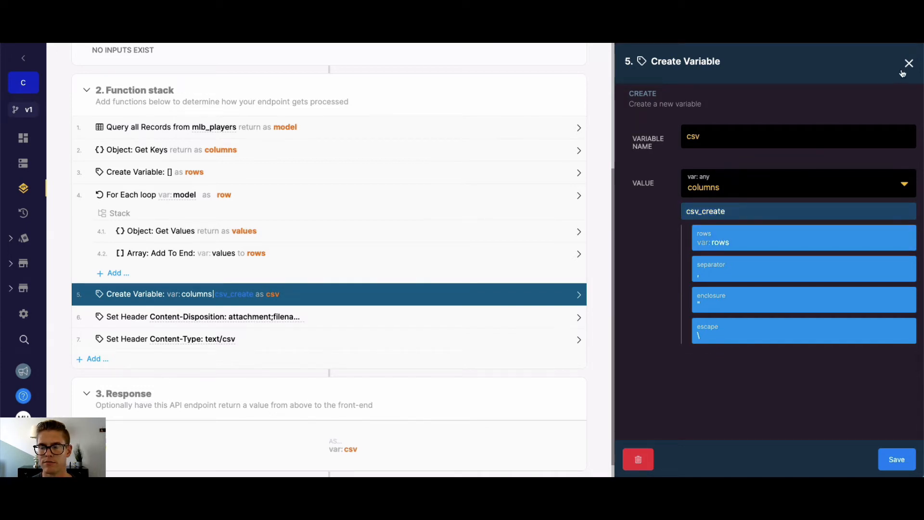
click(908, 63)
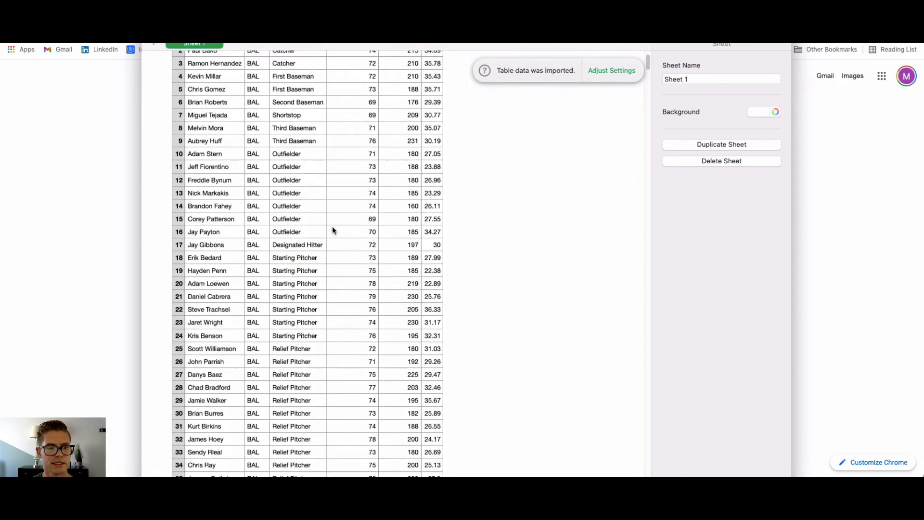
Scroll through the imported MLB player sheet in Numbers, past 800 rows
scroll(down, 3)
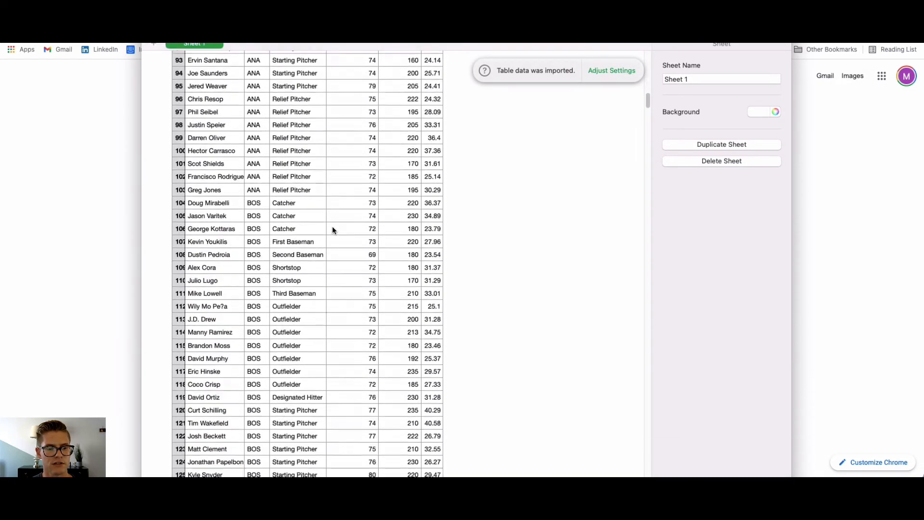
scroll(down, 3)
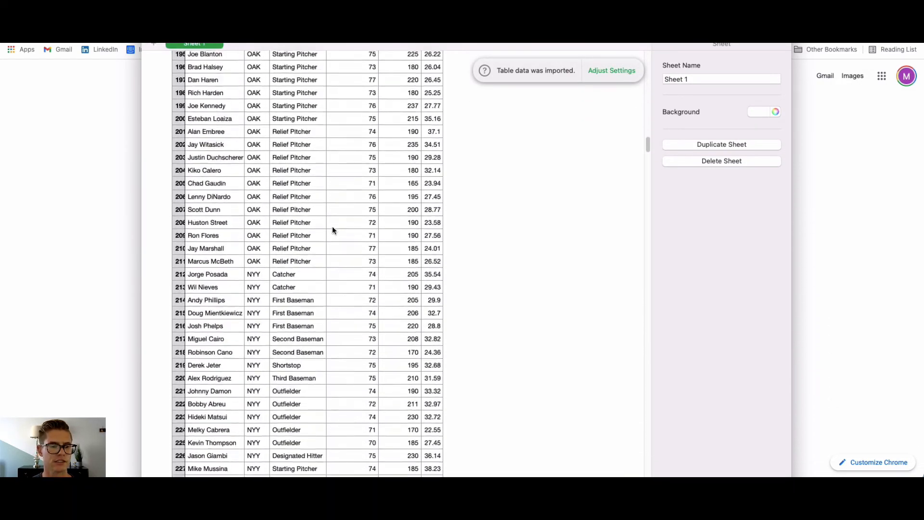
scroll(down, 3)
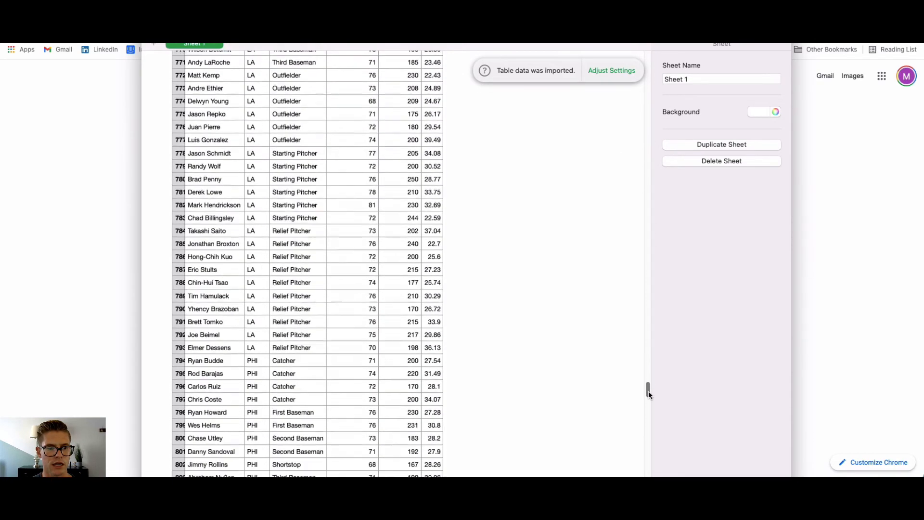
scroll(down, 3)
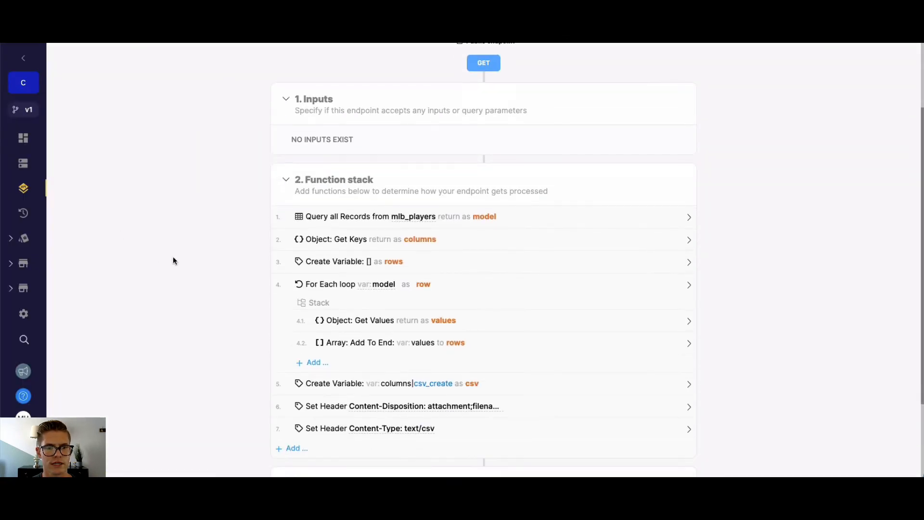
Open the Add Function panel from the Query all Records step's + icon
scroll(down, 3)
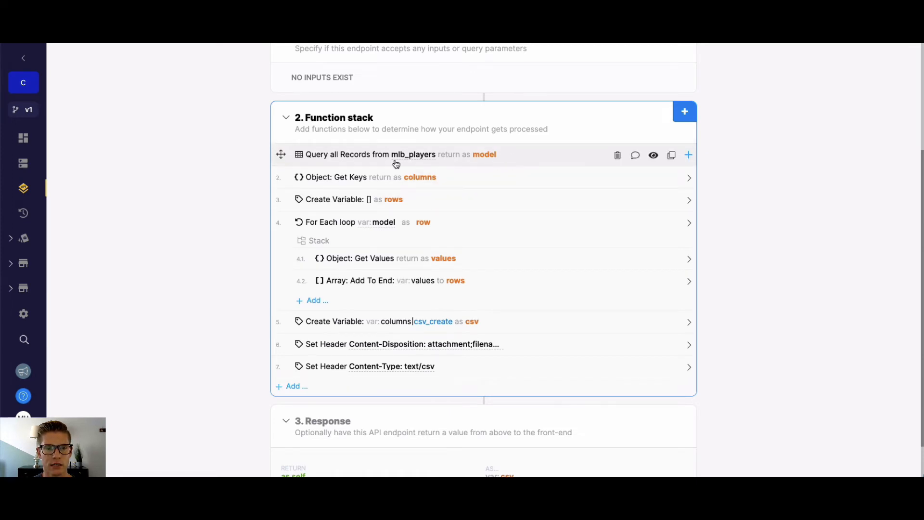
mouse_move(427, 154)
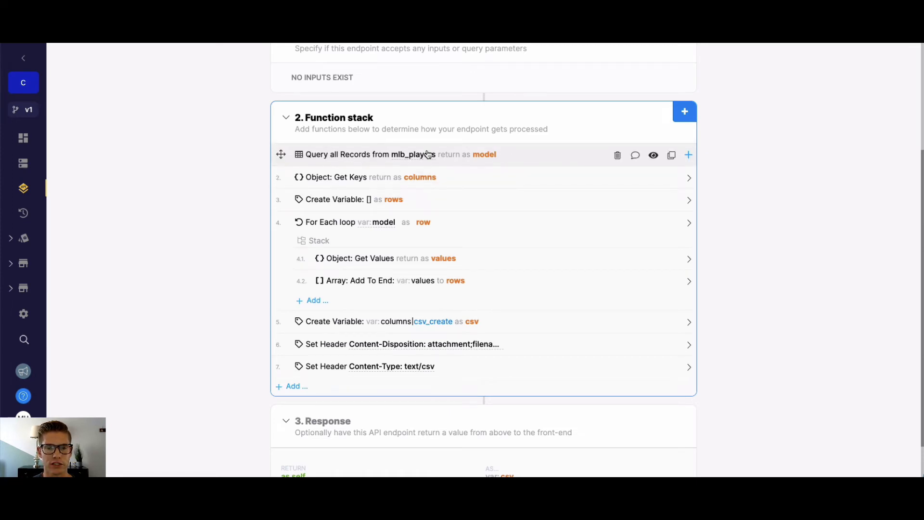
click(685, 112)
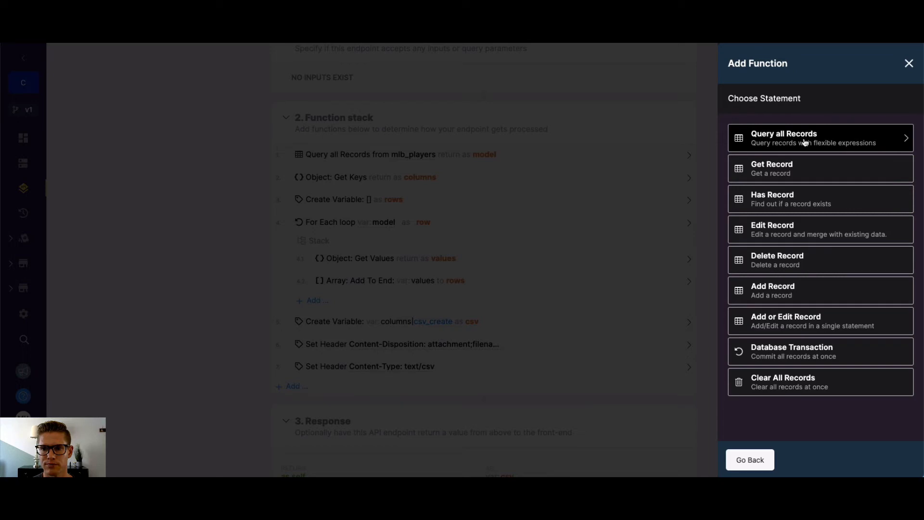
Try a user-table Query all Records returning 'model', then revert to only mlb_players
click(908, 64)
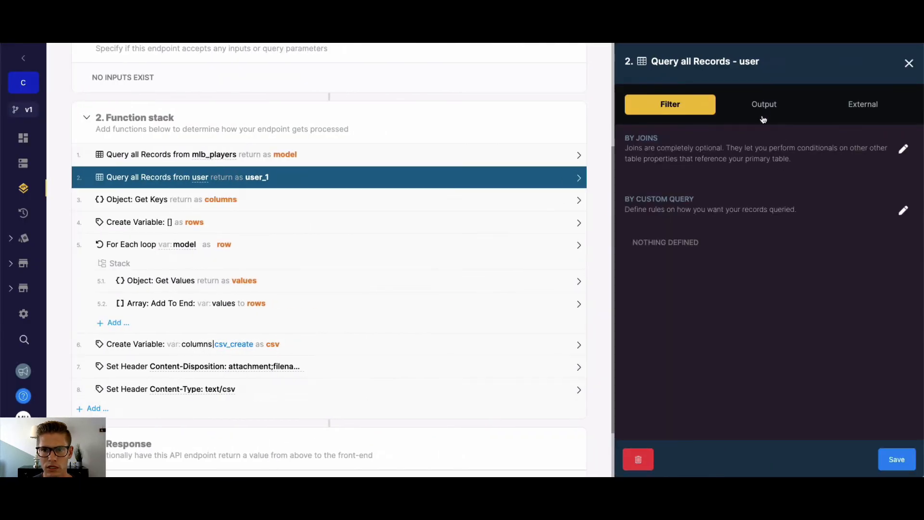
click(763, 105)
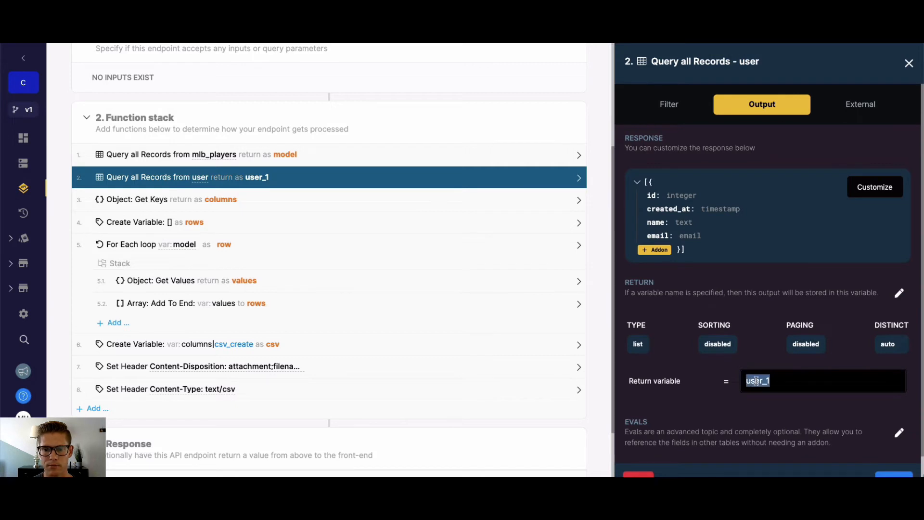
text(model)
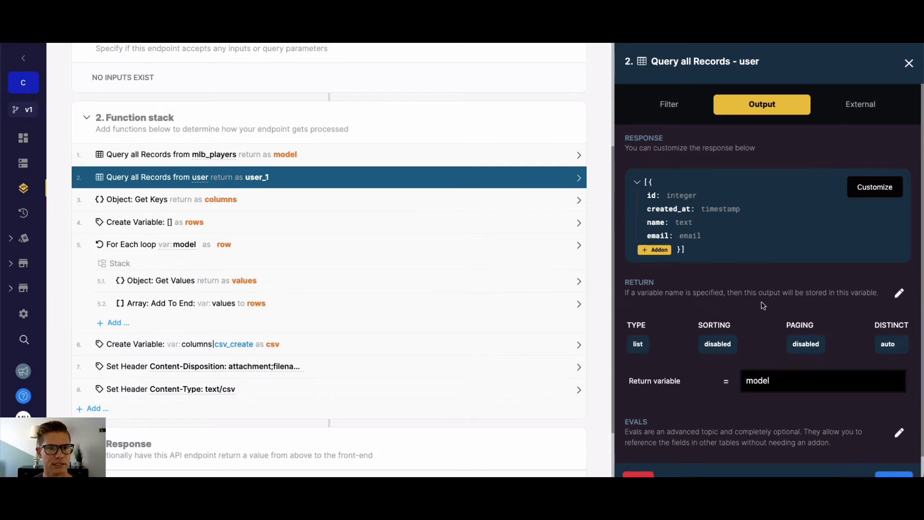
scroll(down, 3)
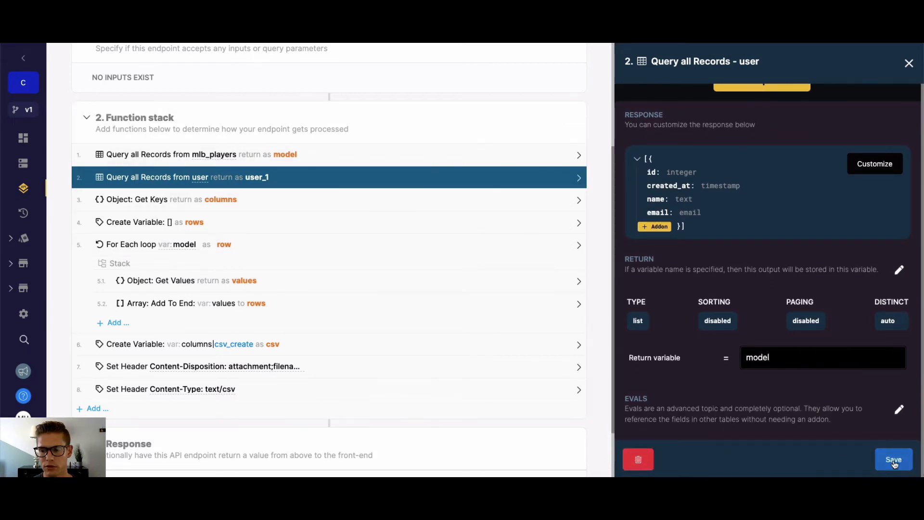
click(893, 459)
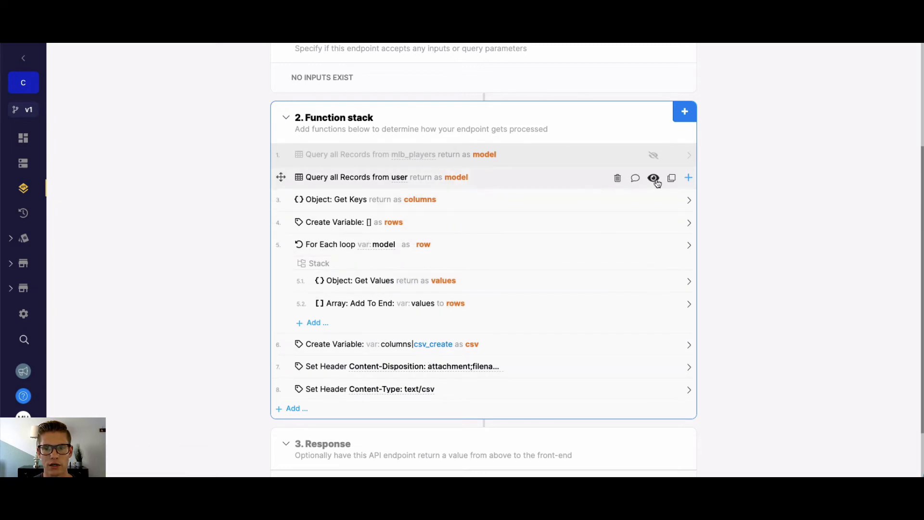
click(617, 177)
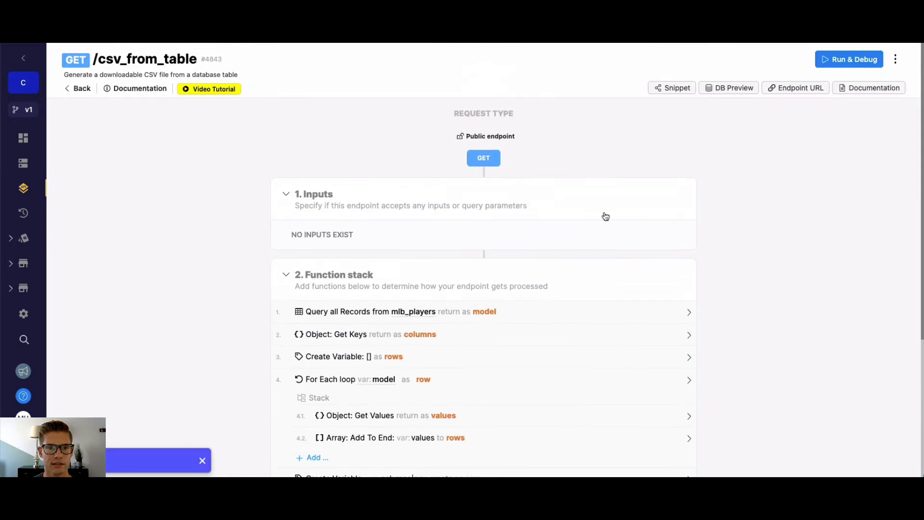
Go back to the csv group, open /csv_from_json_input, and inspect its json input
click(78, 88)
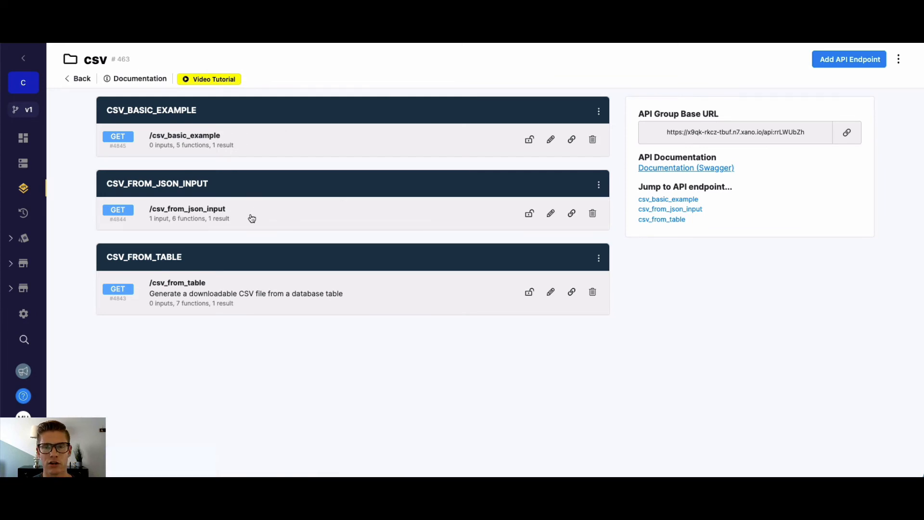
click(187, 209)
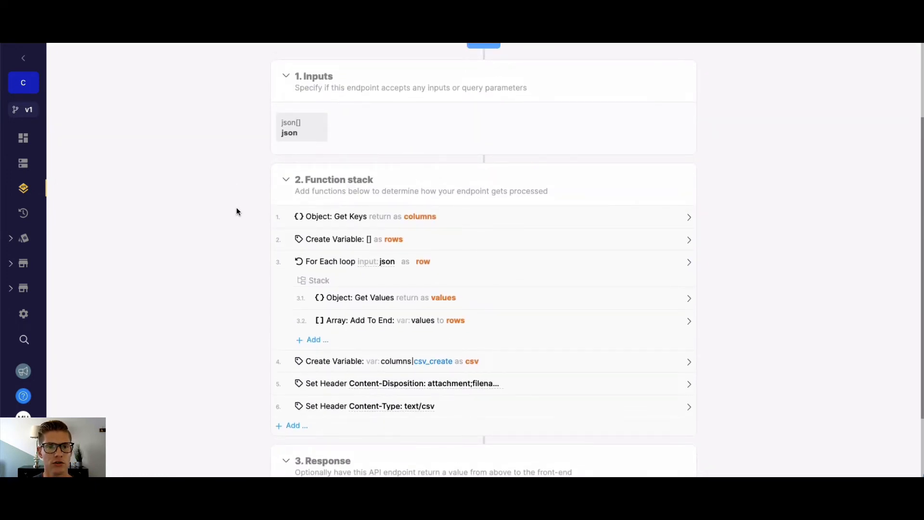
scroll(down, 3)
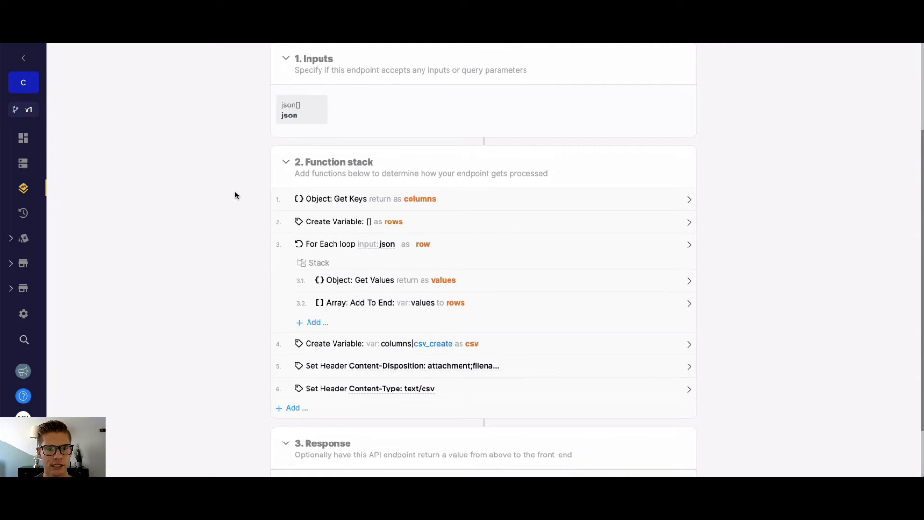
mouse_move(254, 215)
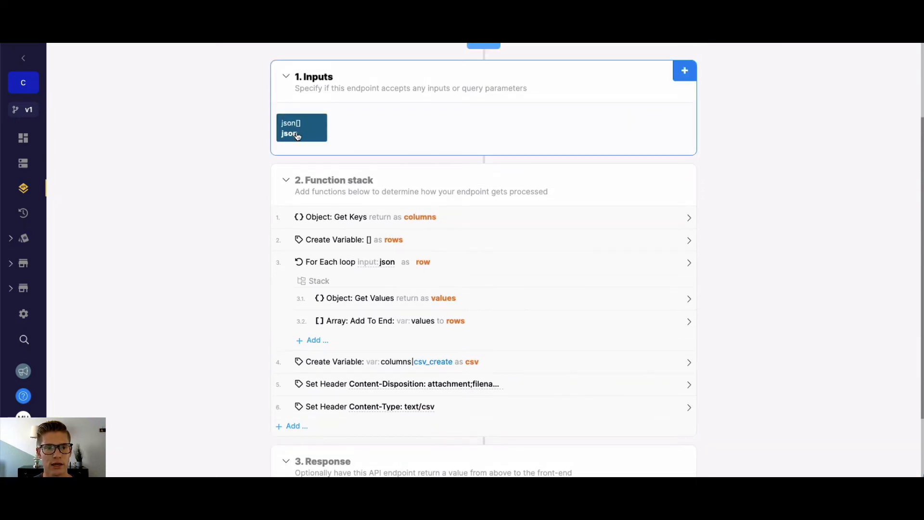
click(301, 127)
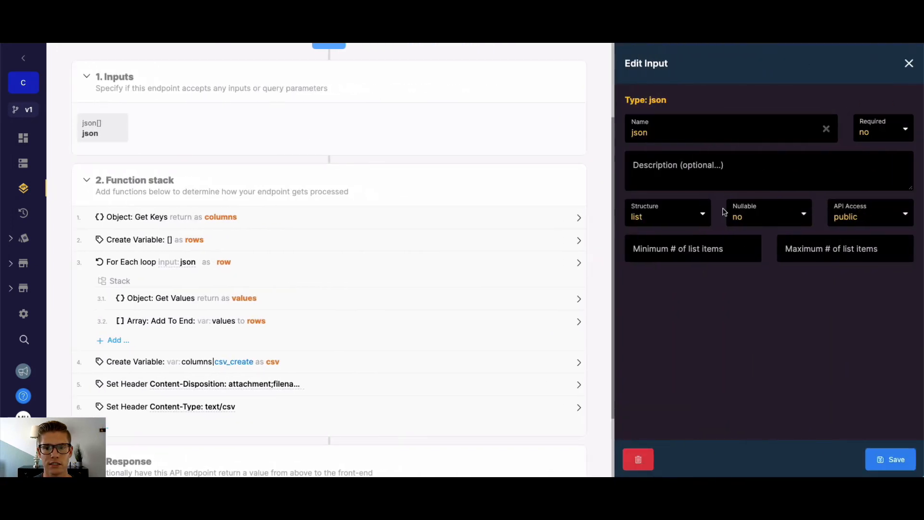
click(908, 63)
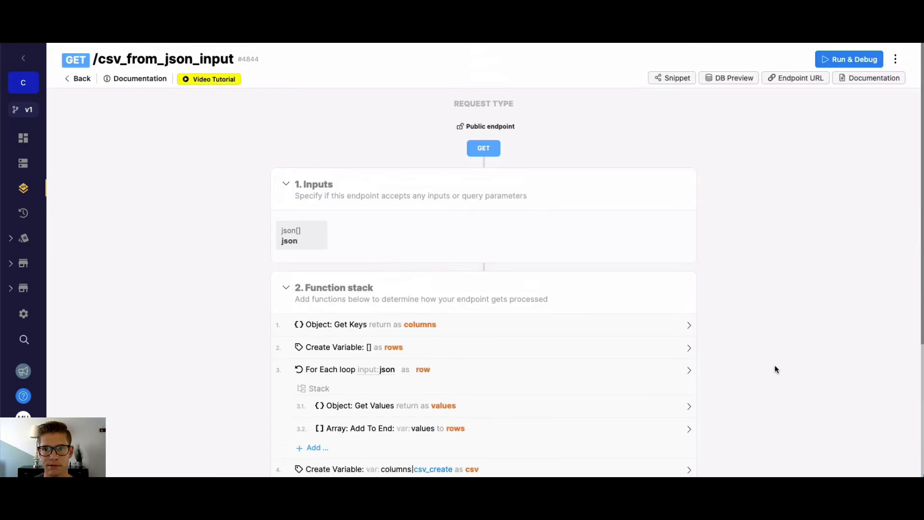
Run csv_from_json_input with the five-person sample JSON and open the downloaded demo CSV
click(848, 59)
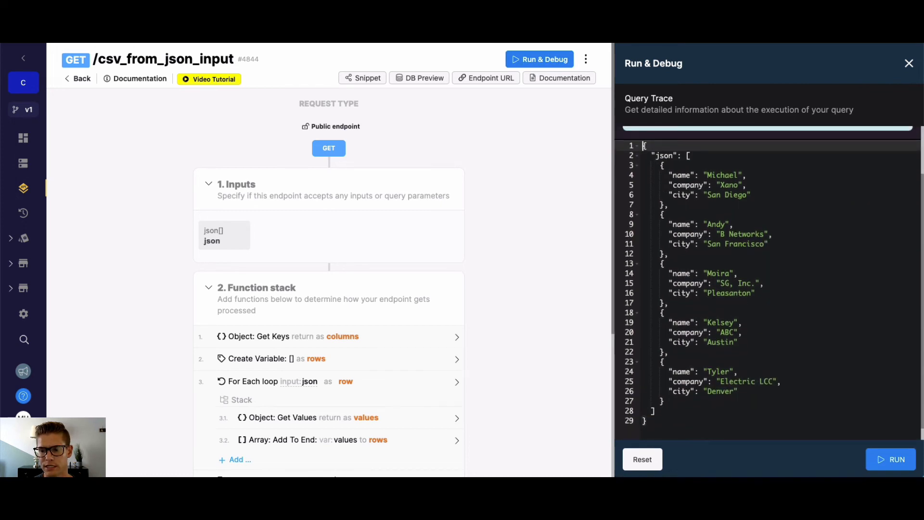
click(890, 459)
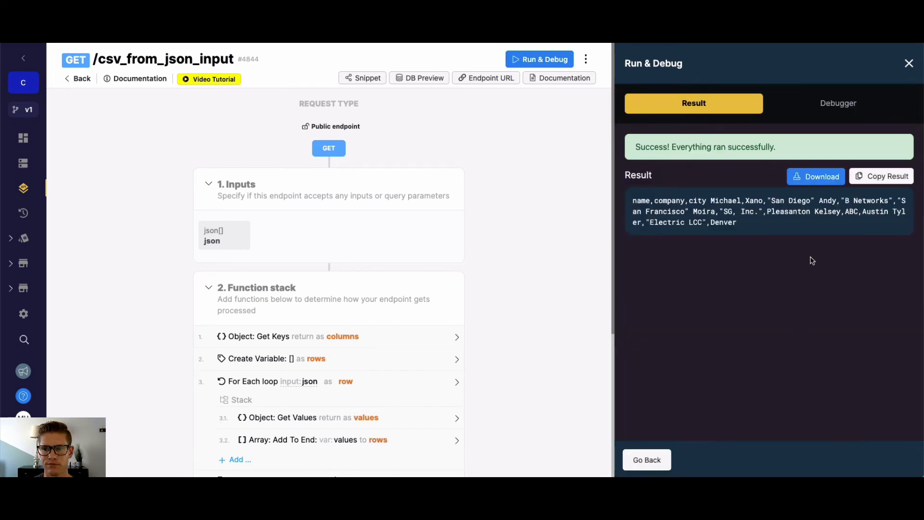
click(816, 176)
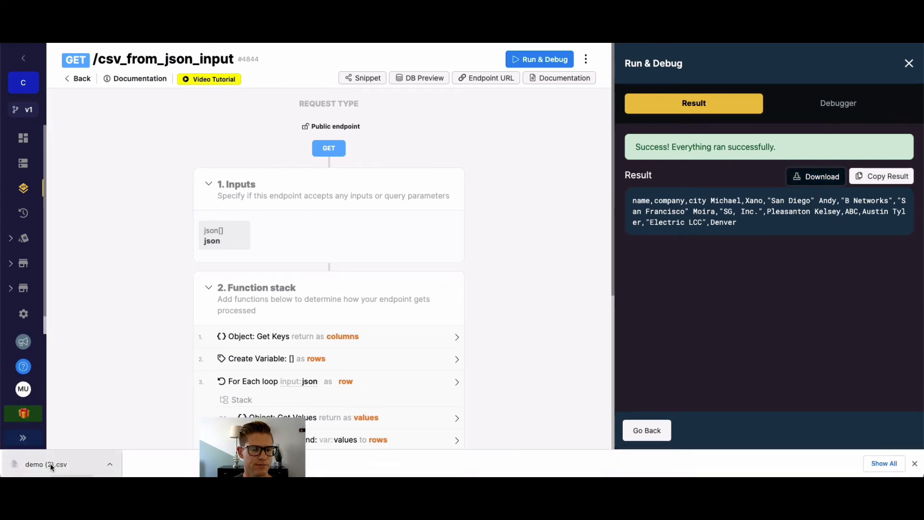
click(47, 464)
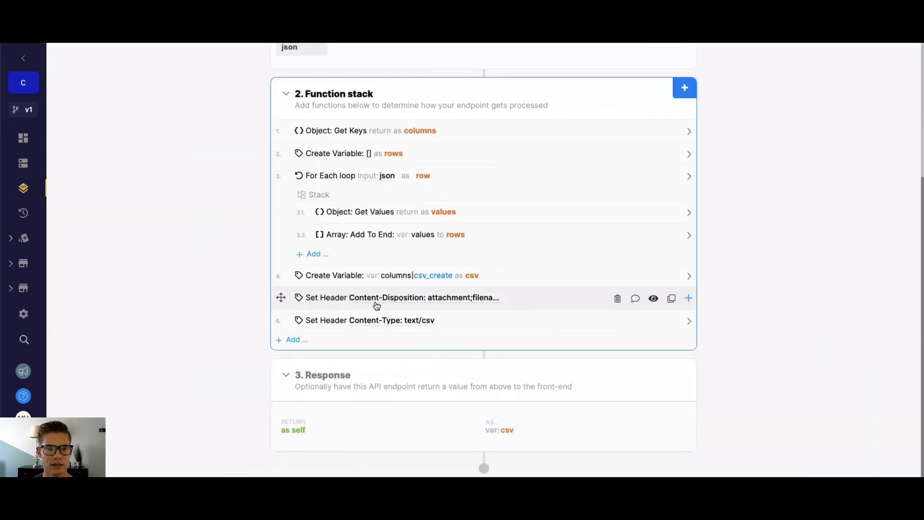
Edit the Content-Disposition header text so the file name reads %s.csv instead of demo.csv
click(401, 297)
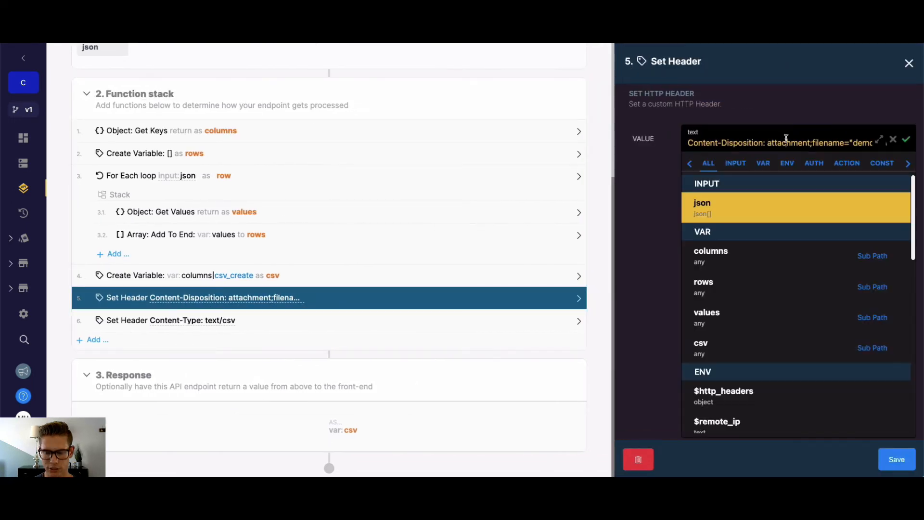
click(880, 141)
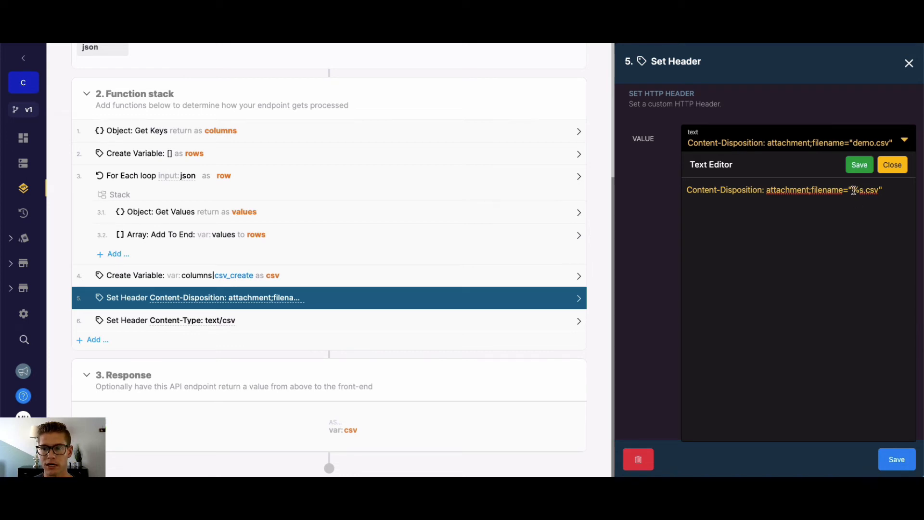
double_click(859, 190)
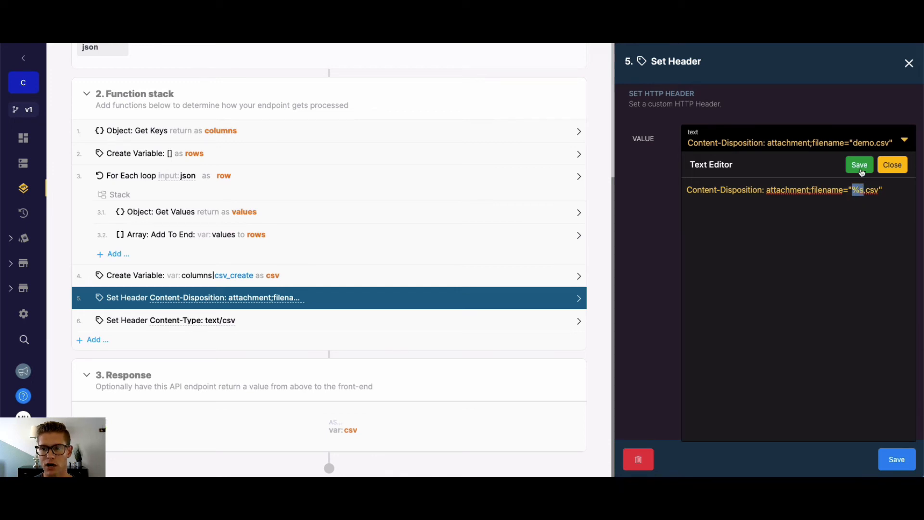
click(859, 165)
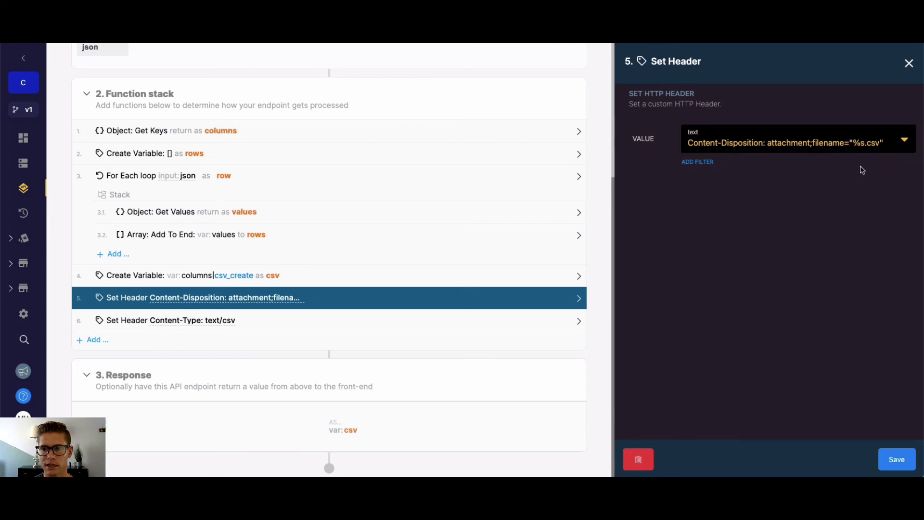
mouse_move(697, 162)
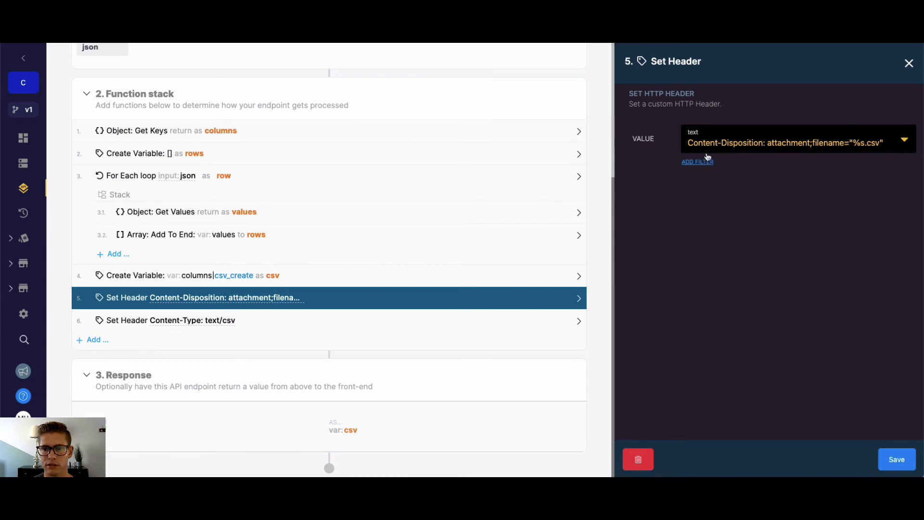
Add a sprintf filter to the Content-Disposition header value and save the step
click(698, 162)
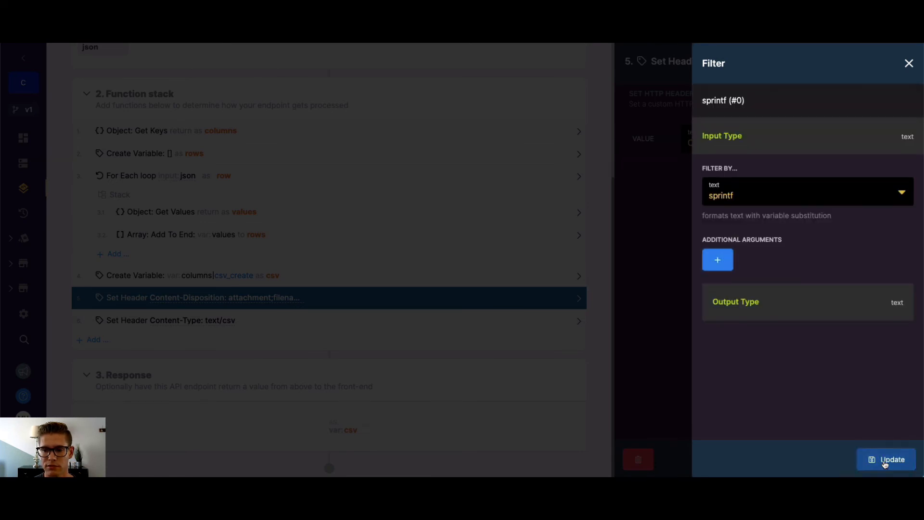
click(886, 459)
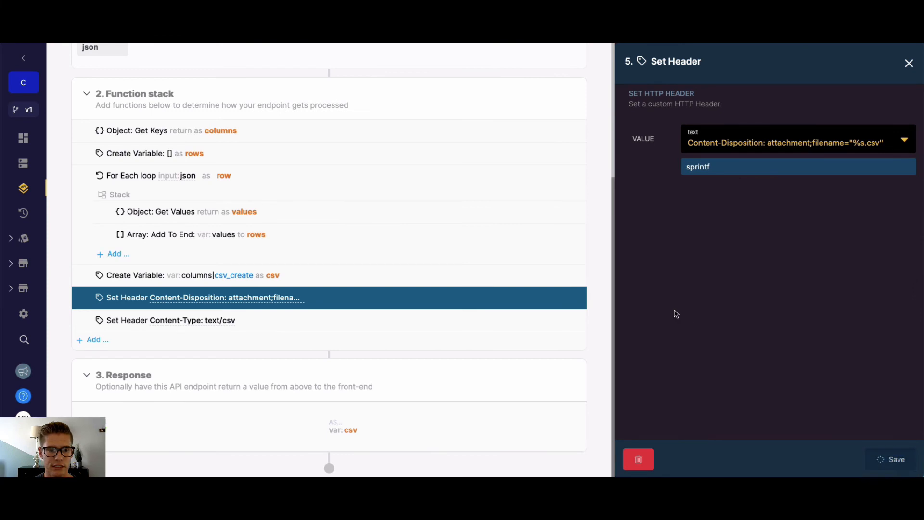
click(909, 63)
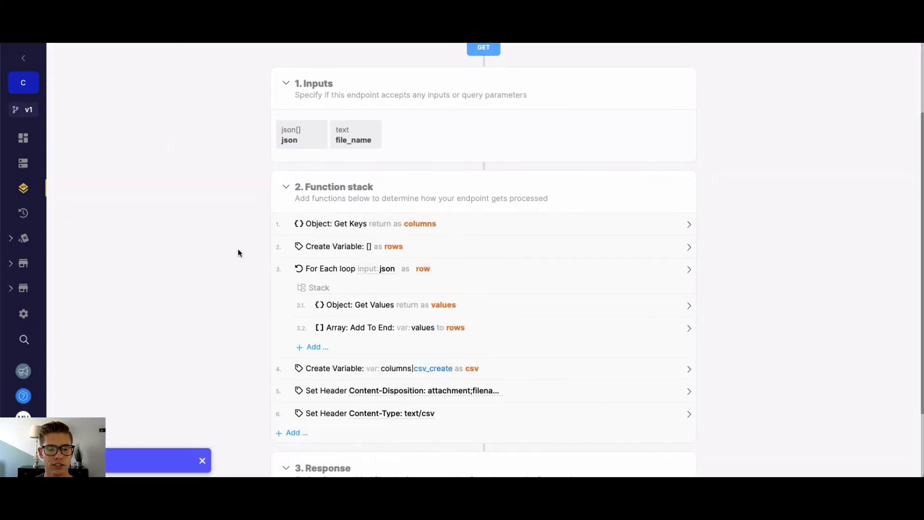
Give the header's sprintf filter the file_name input as its argument and save
scroll(down, 3)
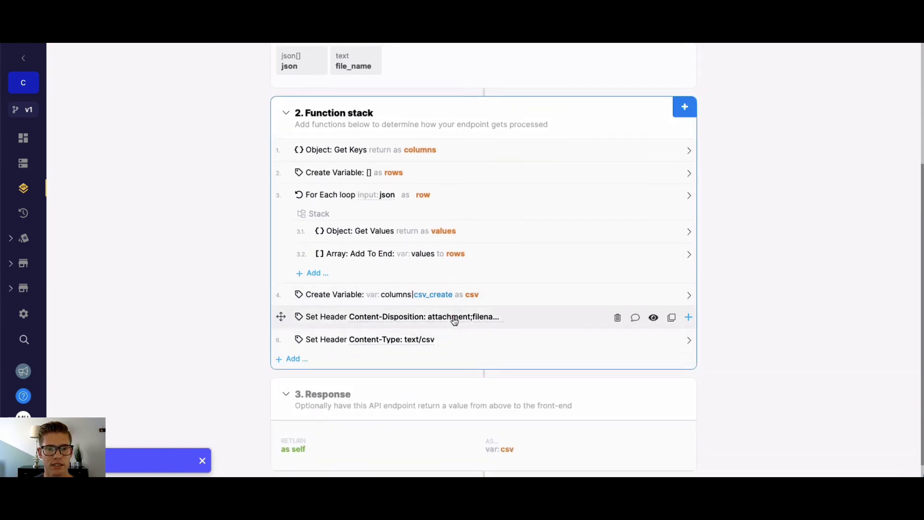
click(401, 317)
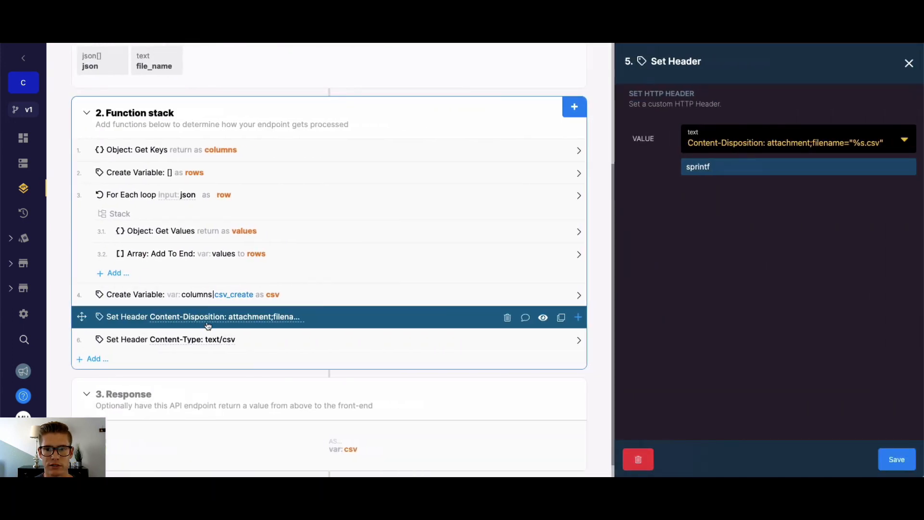
click(698, 167)
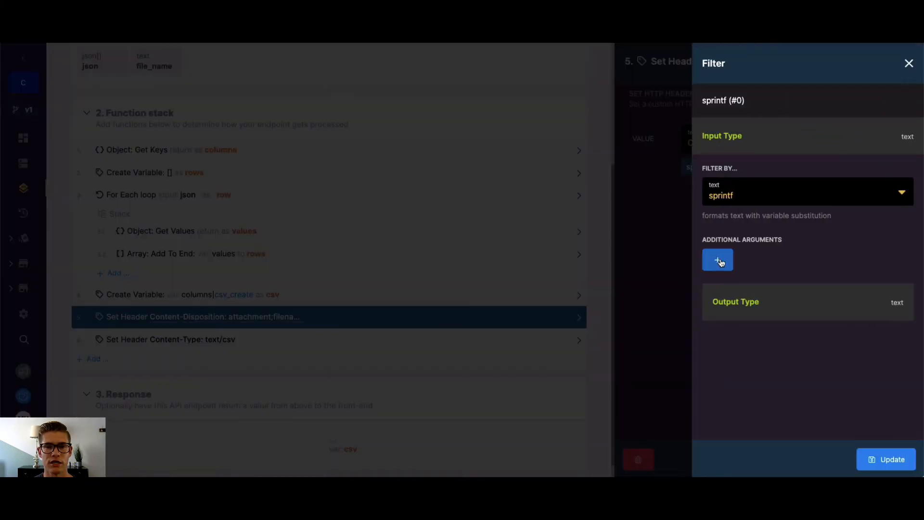
click(717, 260)
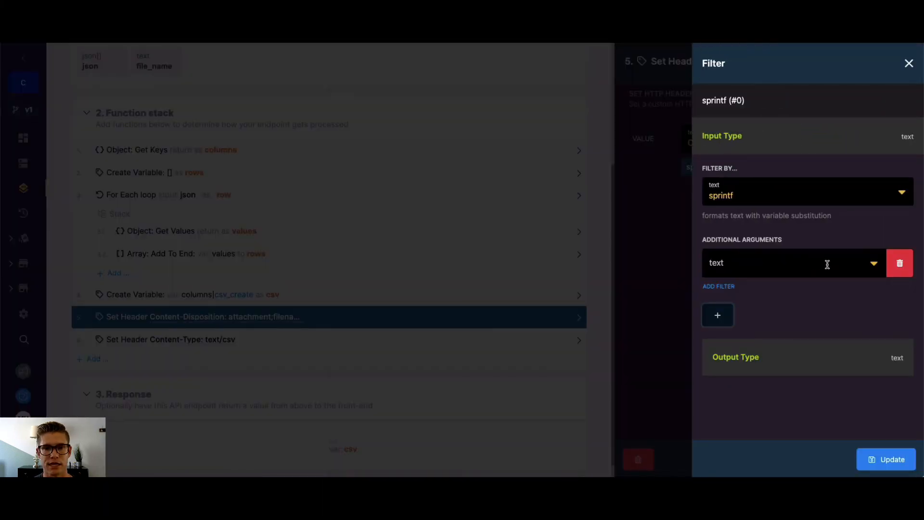
click(790, 262)
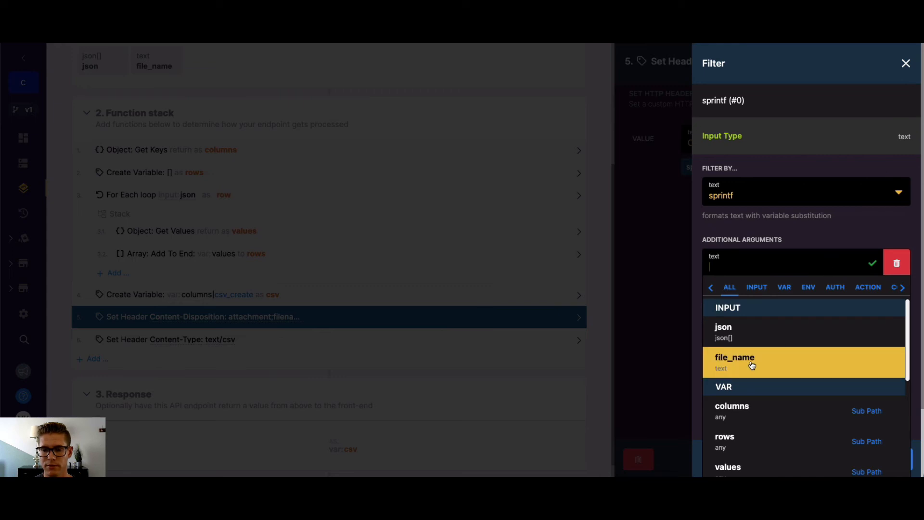
click(735, 362)
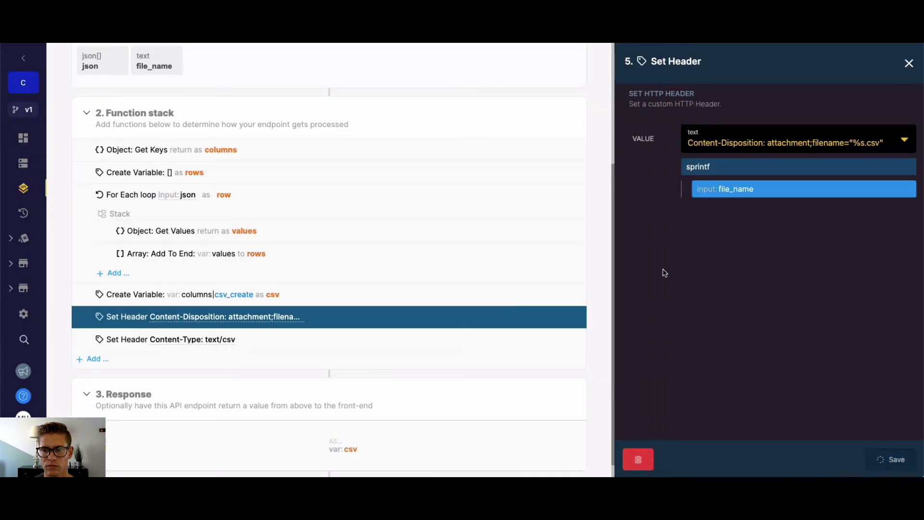
click(909, 63)
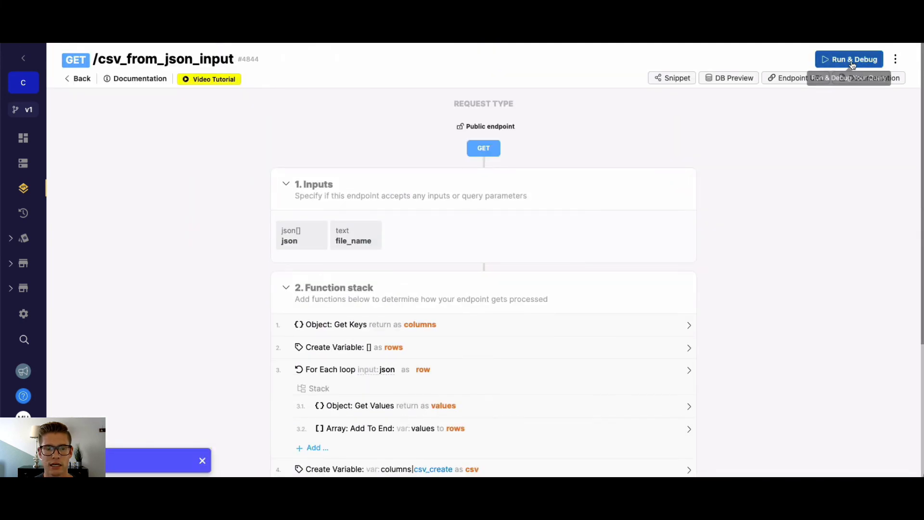
Run the endpoint with file_name 'Tutorialvideo' and open the downloaded Tutorialvideo.csv
click(848, 59)
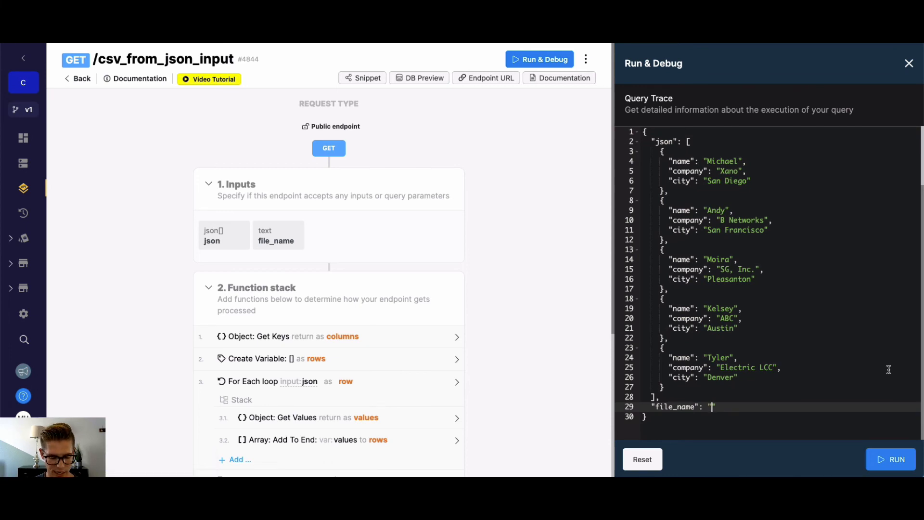
text(Tutorial)
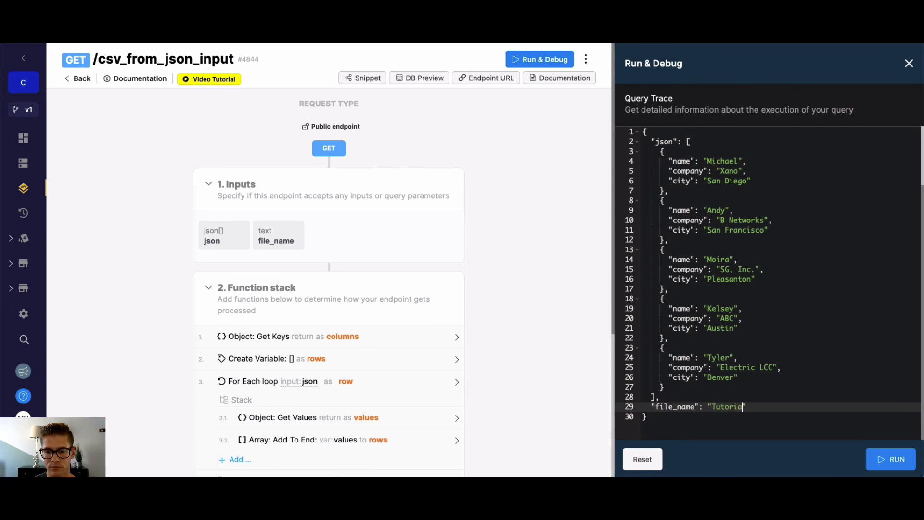
text(video)
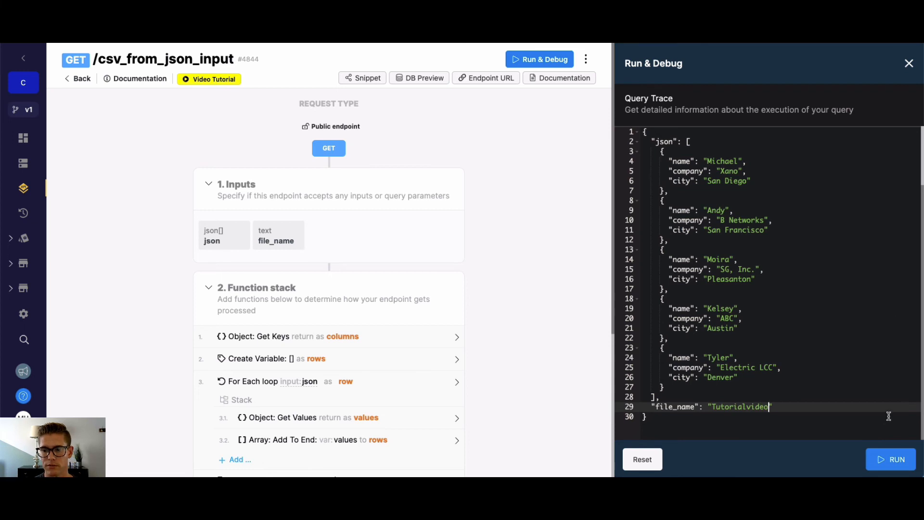
click(891, 459)
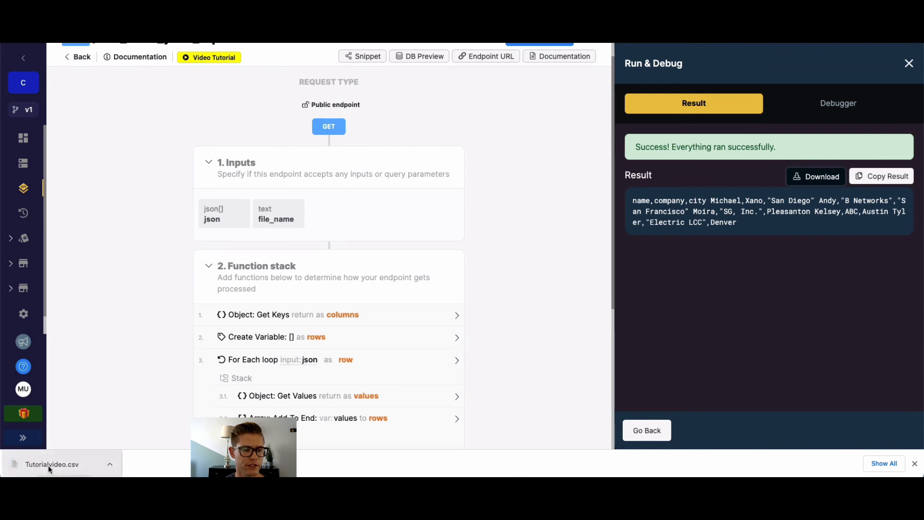
click(820, 176)
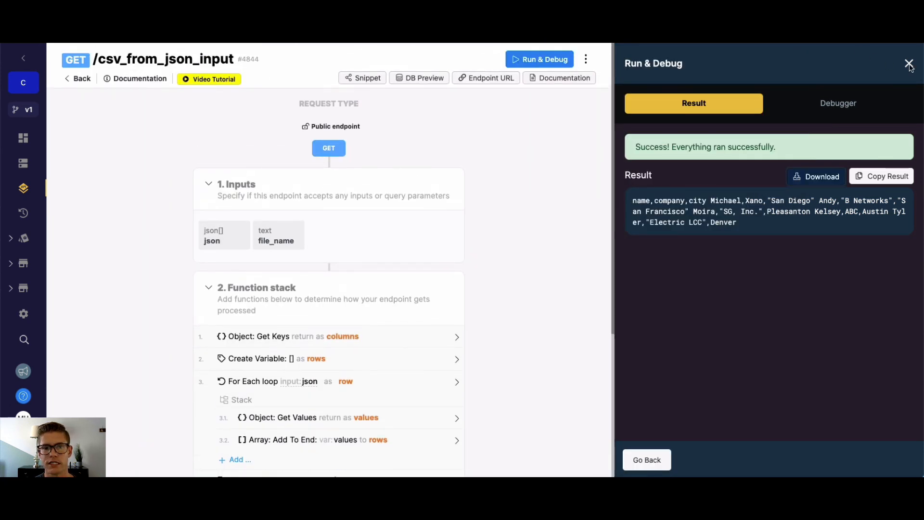
Close the test results, recheck the sprintf Content-Disposition header, and return to the csv group
click(909, 63)
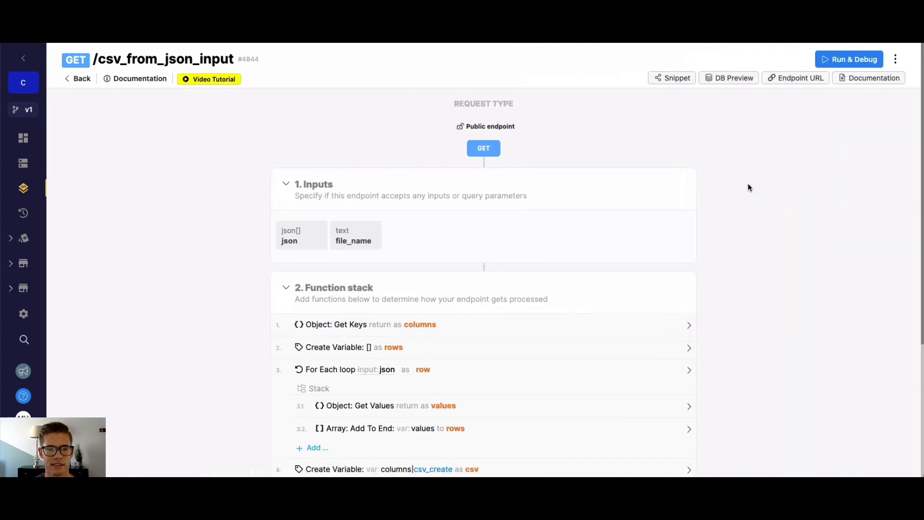
mouse_move(187, 187)
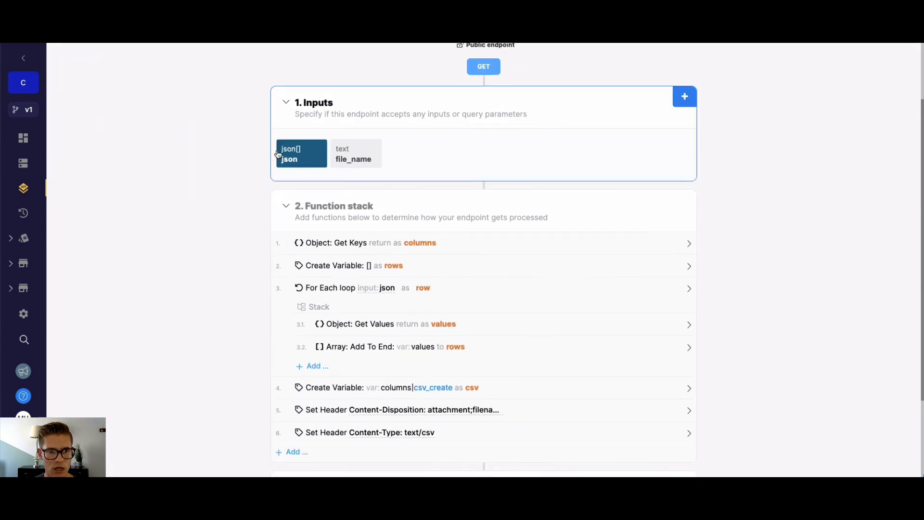
mouse_move(403, 410)
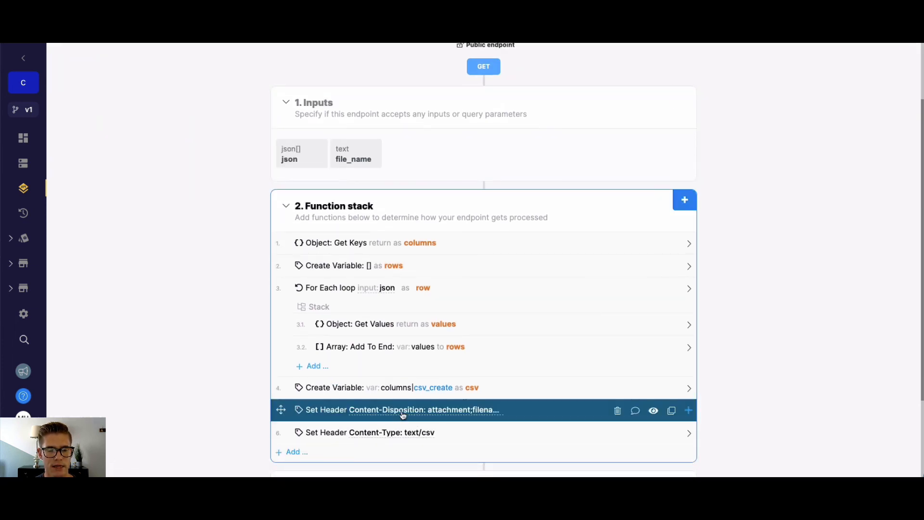
click(402, 410)
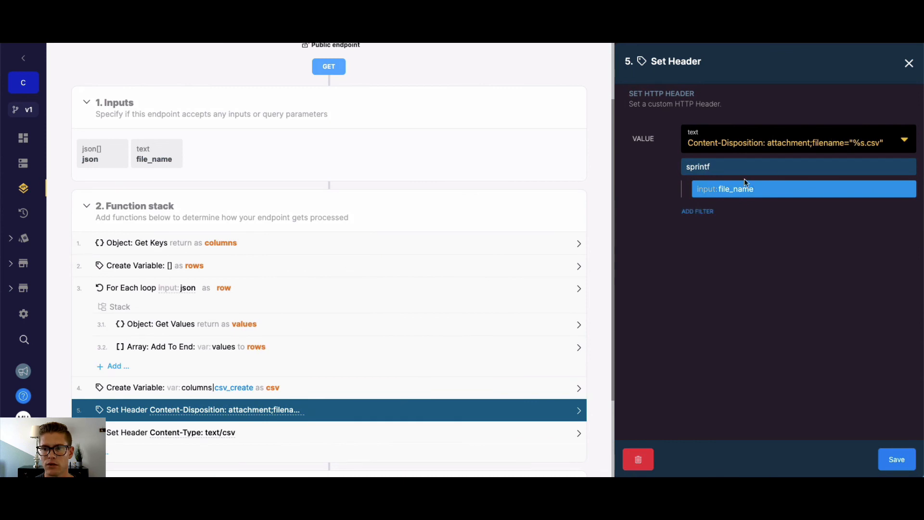
click(909, 63)
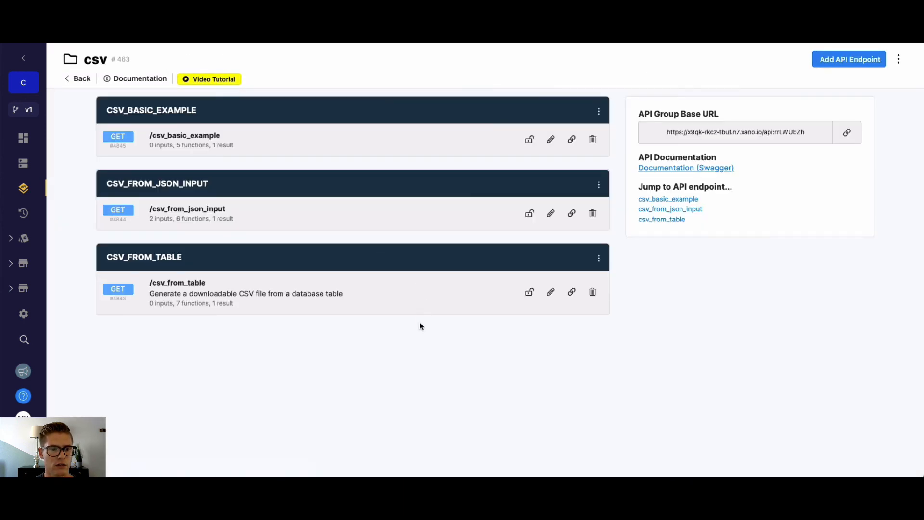
click(177, 282)
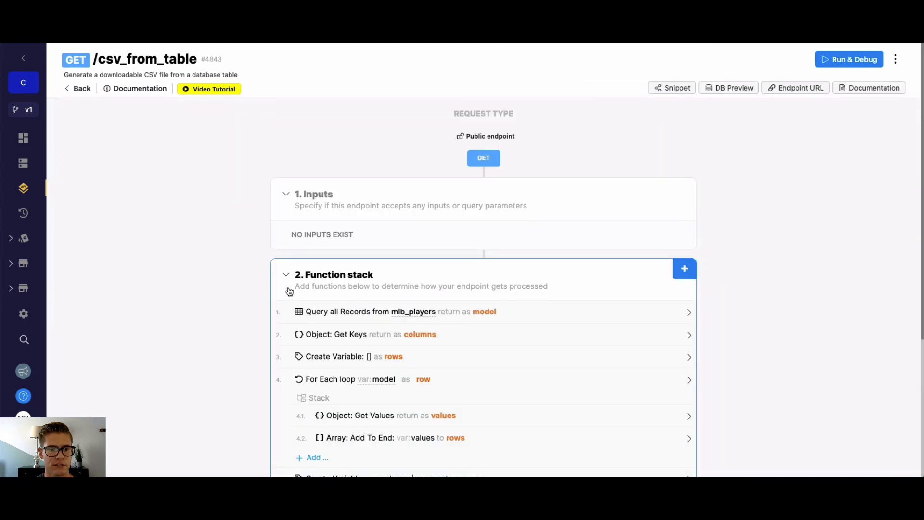
scroll(down, 3)
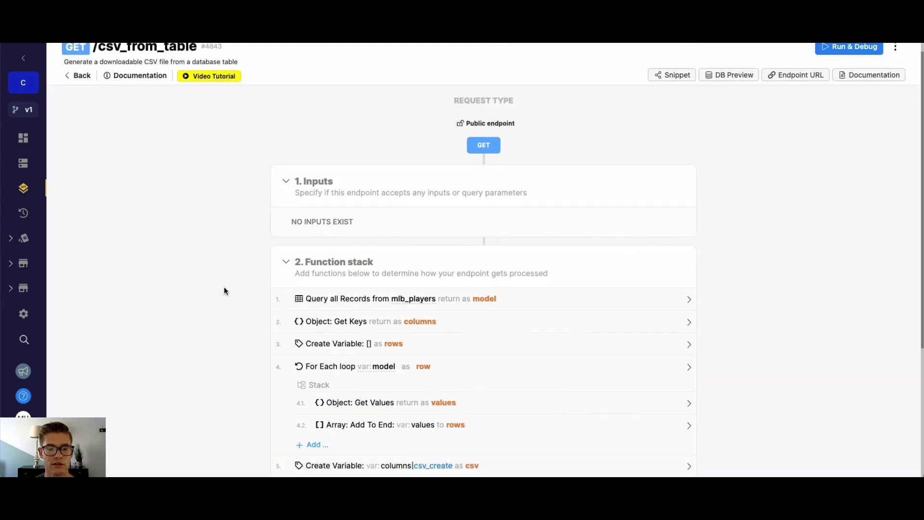
scroll(down, 3)
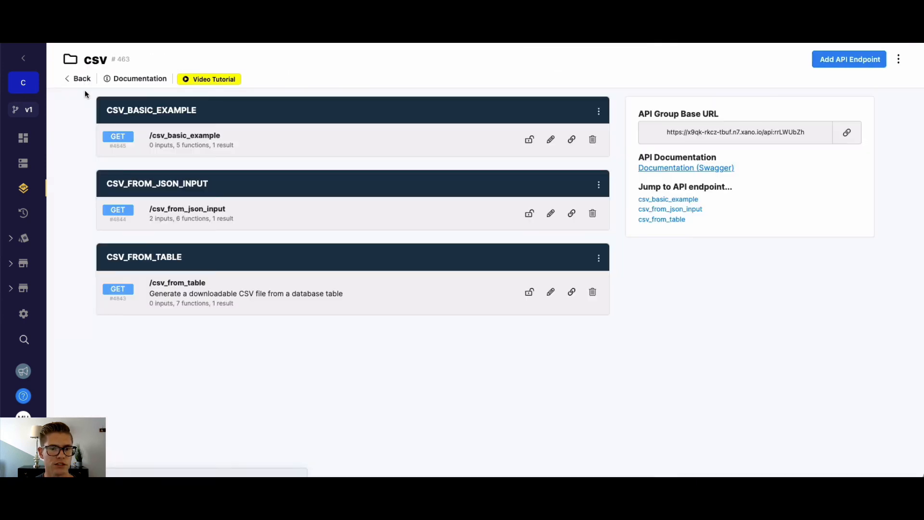
mouse_move(312, 144)
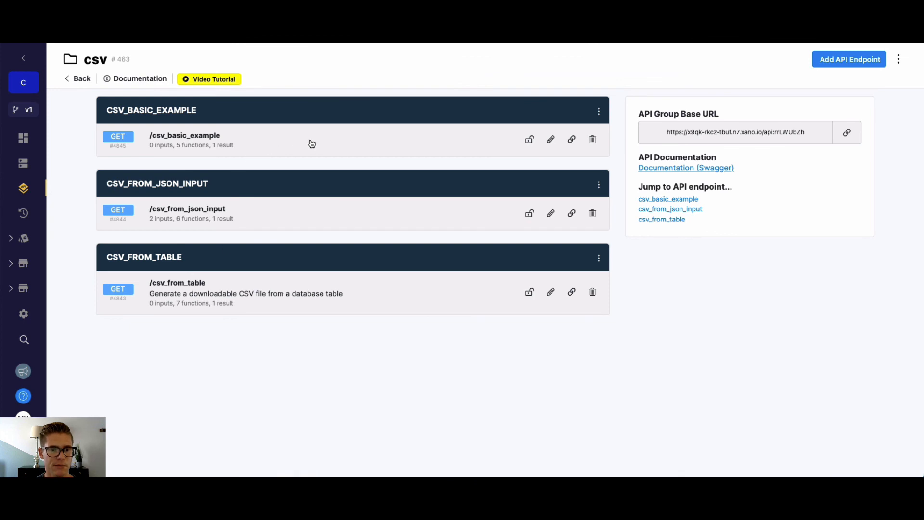
click(184, 135)
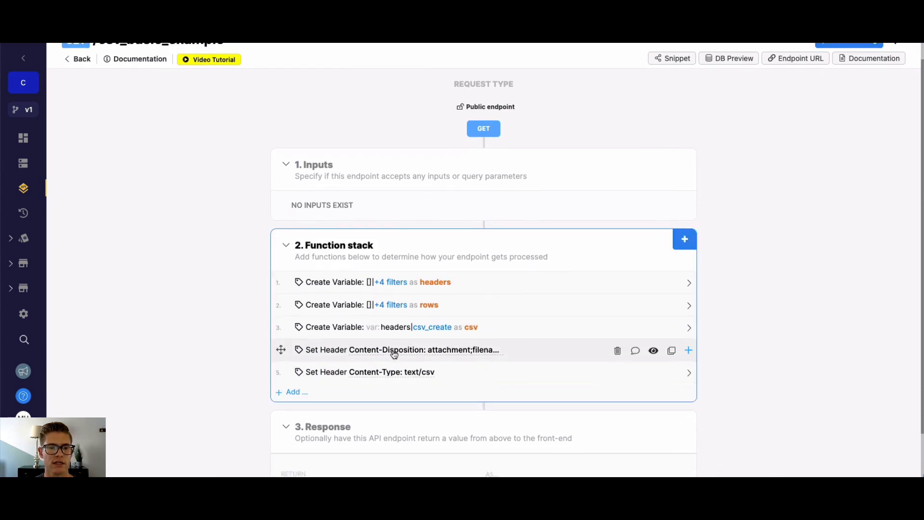
click(401, 350)
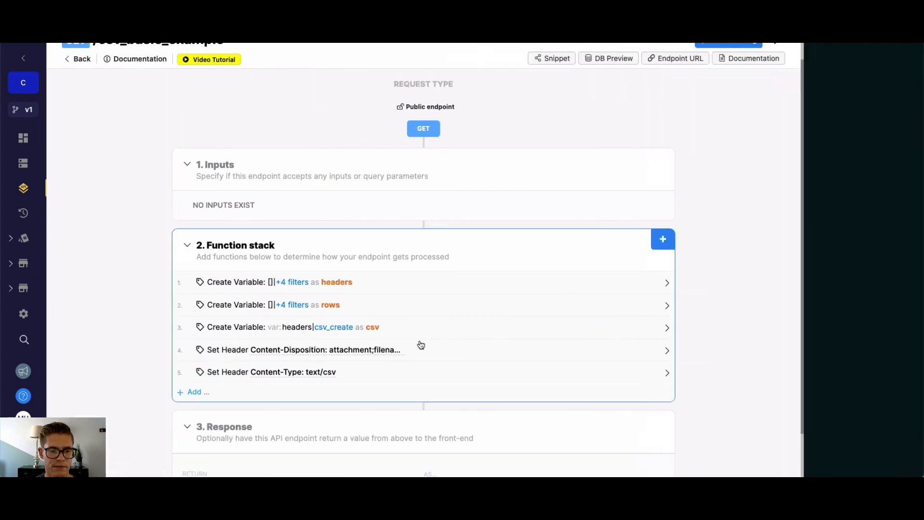
click(271, 372)
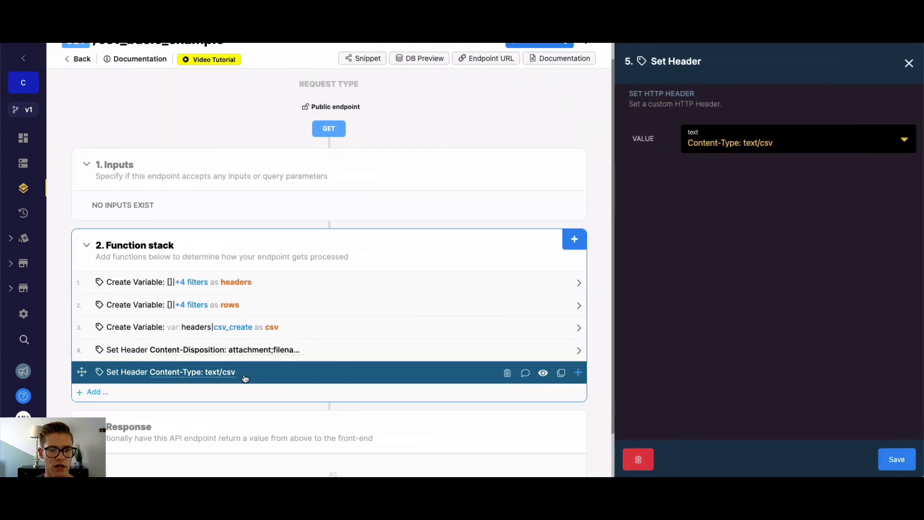
click(908, 63)
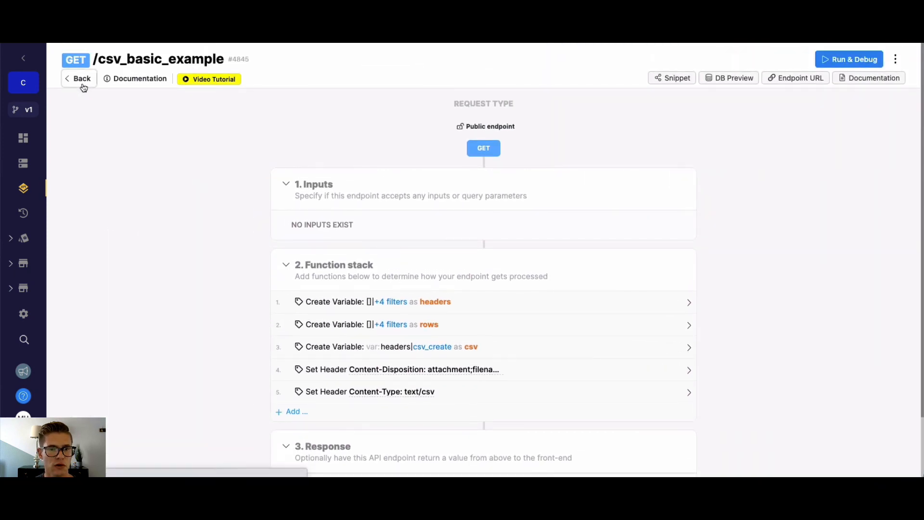
click(81, 78)
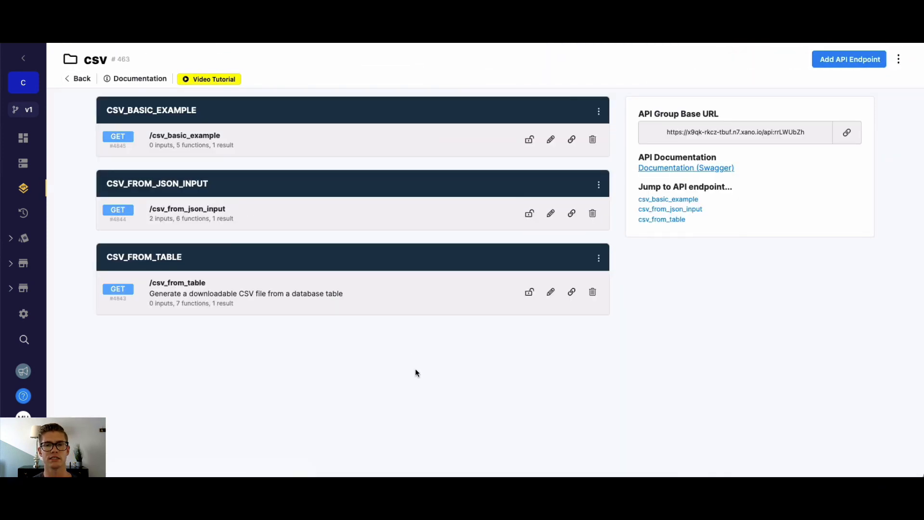